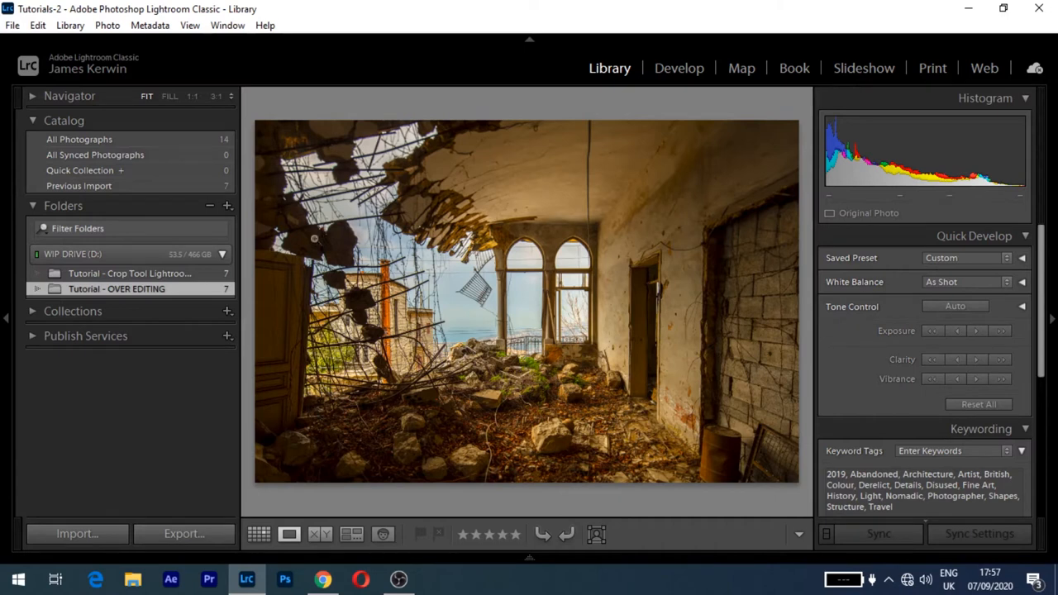
Bring the ruined room photo into Develop with the Basic tone adjustments showing.
left_click(678, 68)
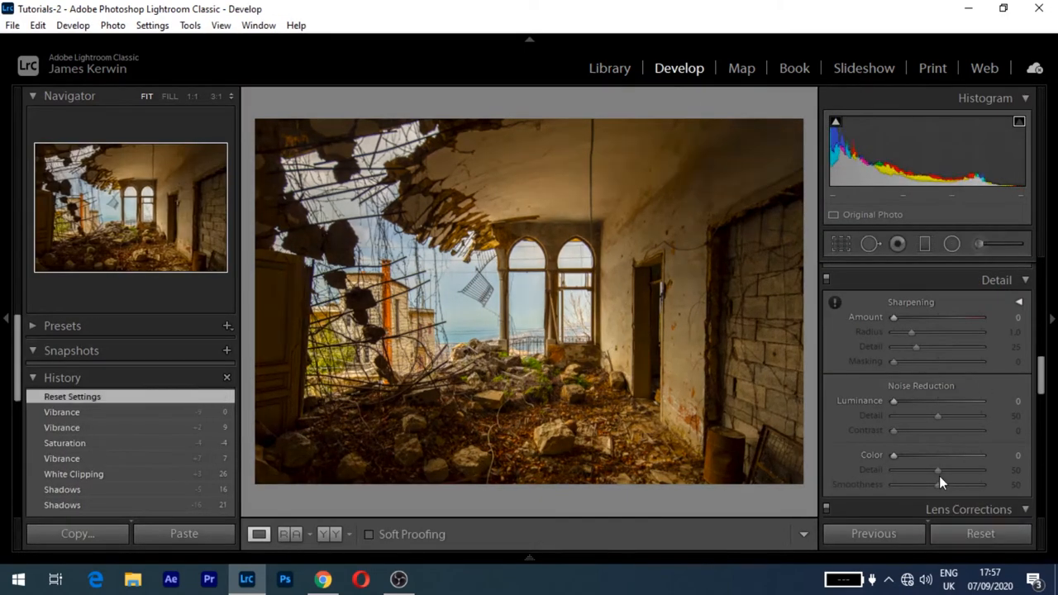
left_click(609, 68)
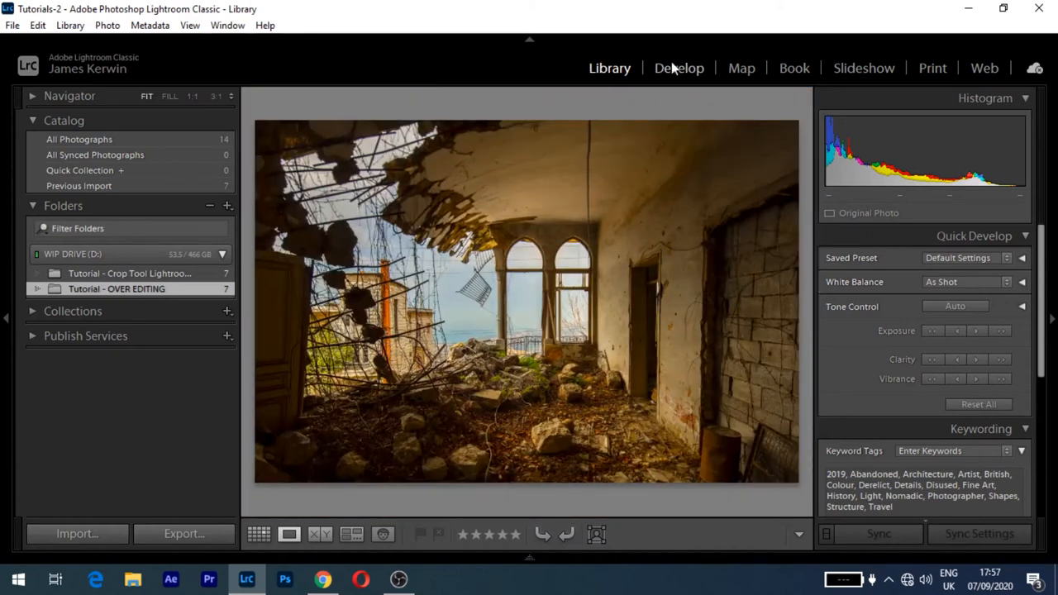
left_click(678, 68)
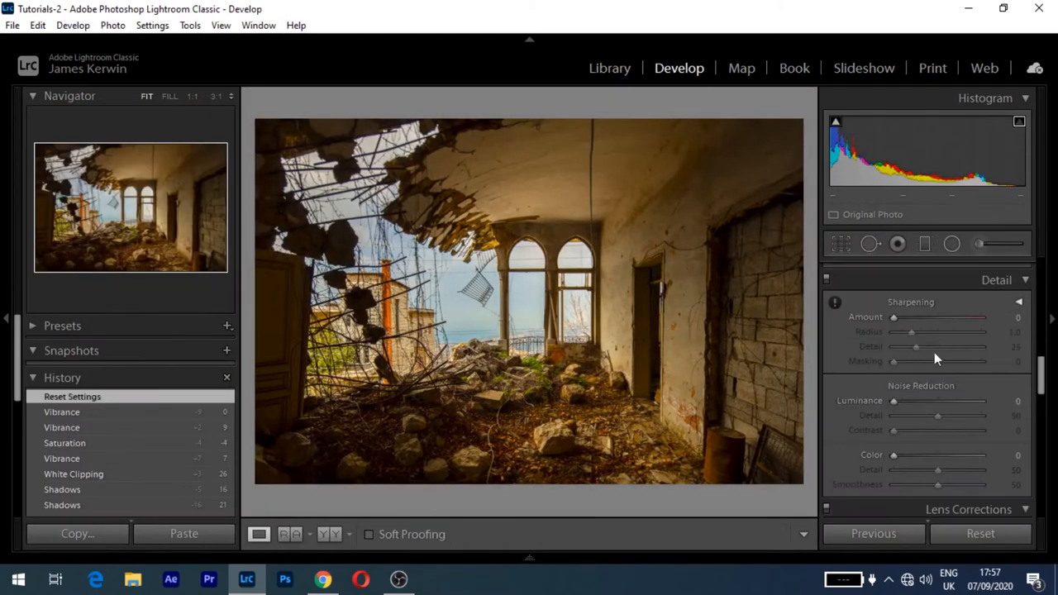
left_click(998, 271)
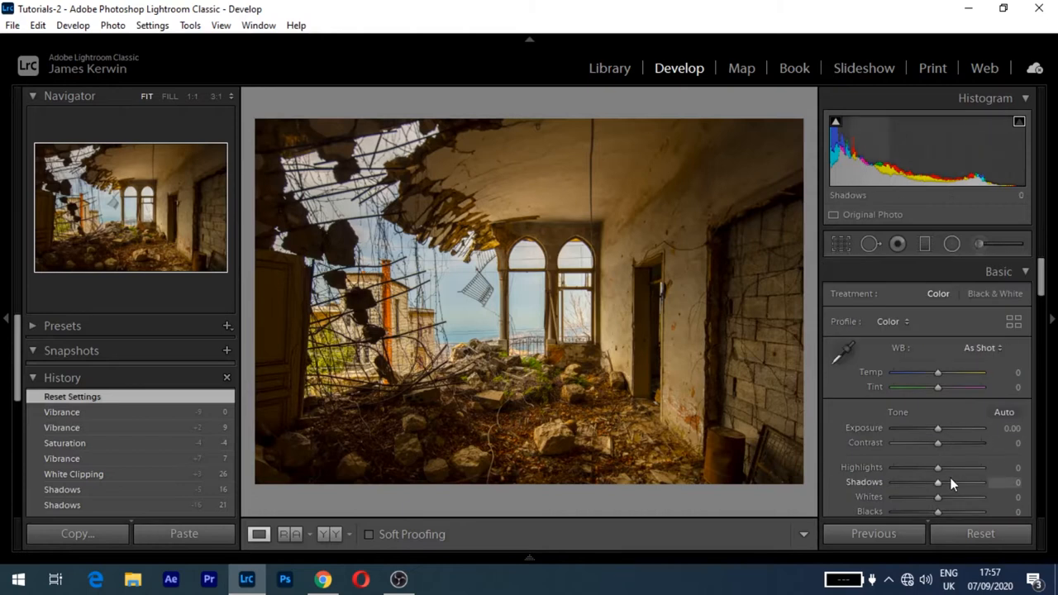
Set exposure +0.53, highlights -44 and shadows +19 on the ruined room photo.
left_click_drag(937, 482, 968, 483)
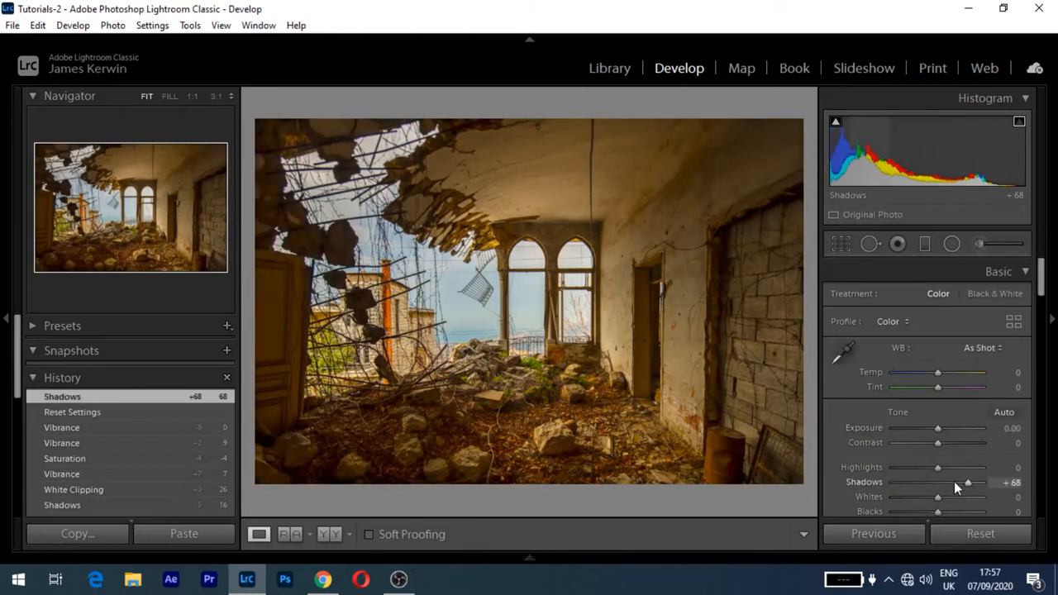
left_click_drag(939, 468, 899, 468)
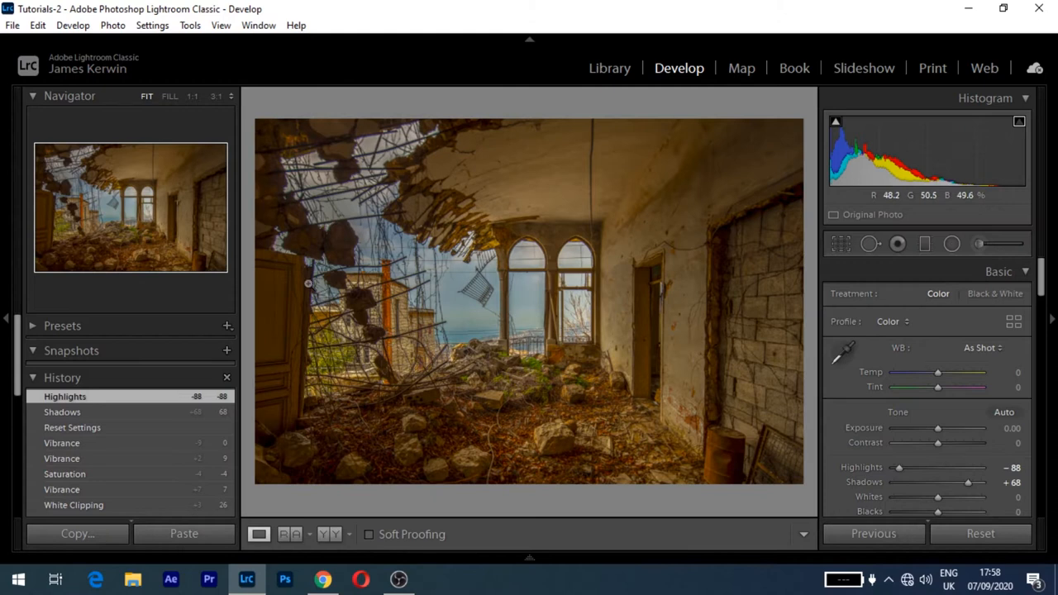
mouse_move(939, 429)
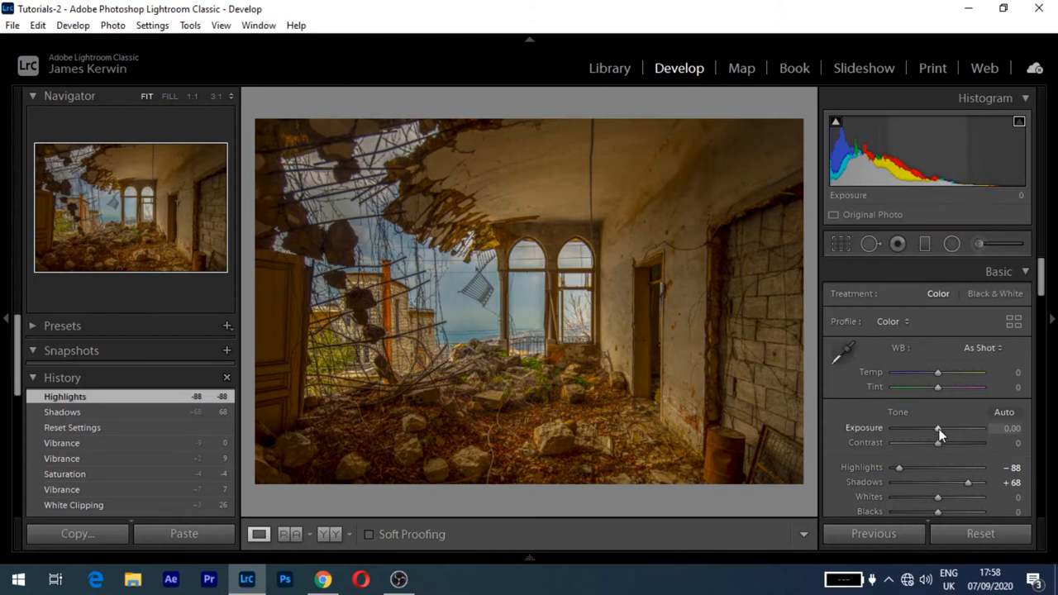
left_click_drag(939, 426, 942, 426)
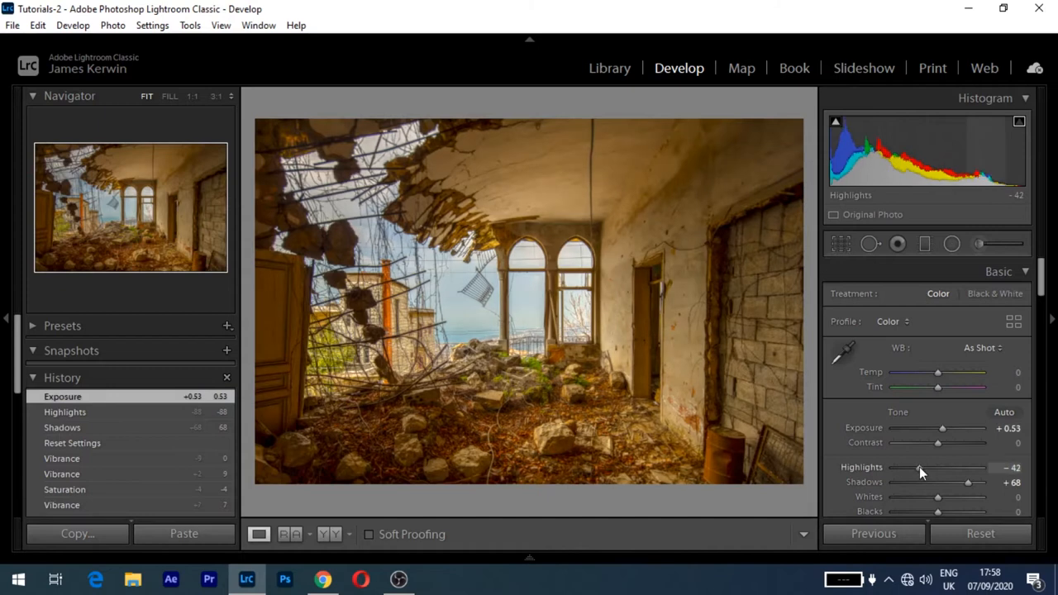
left_click_drag(968, 483, 945, 482)
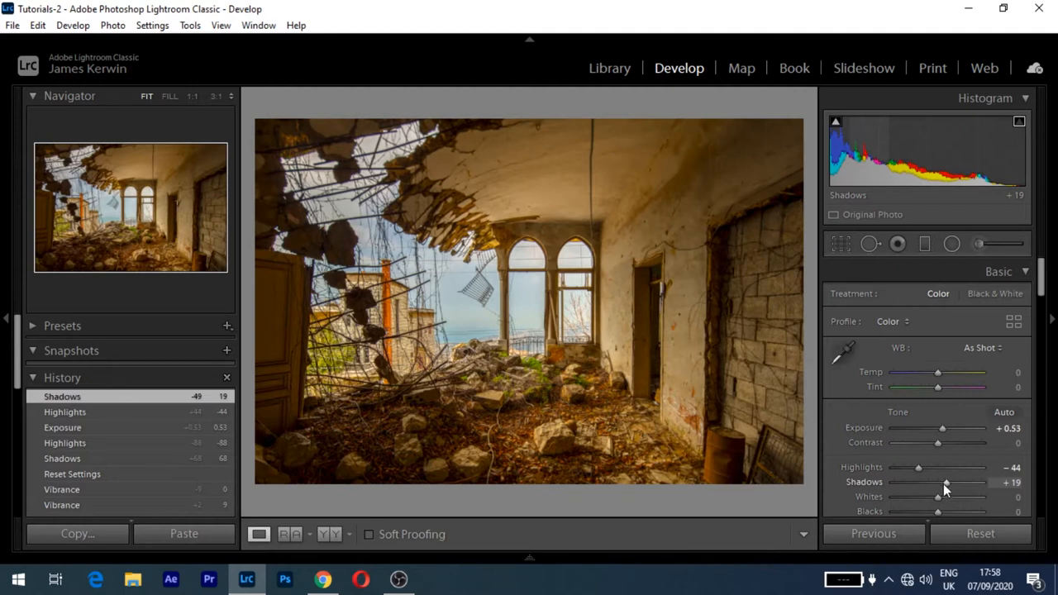
mouse_move(917, 476)
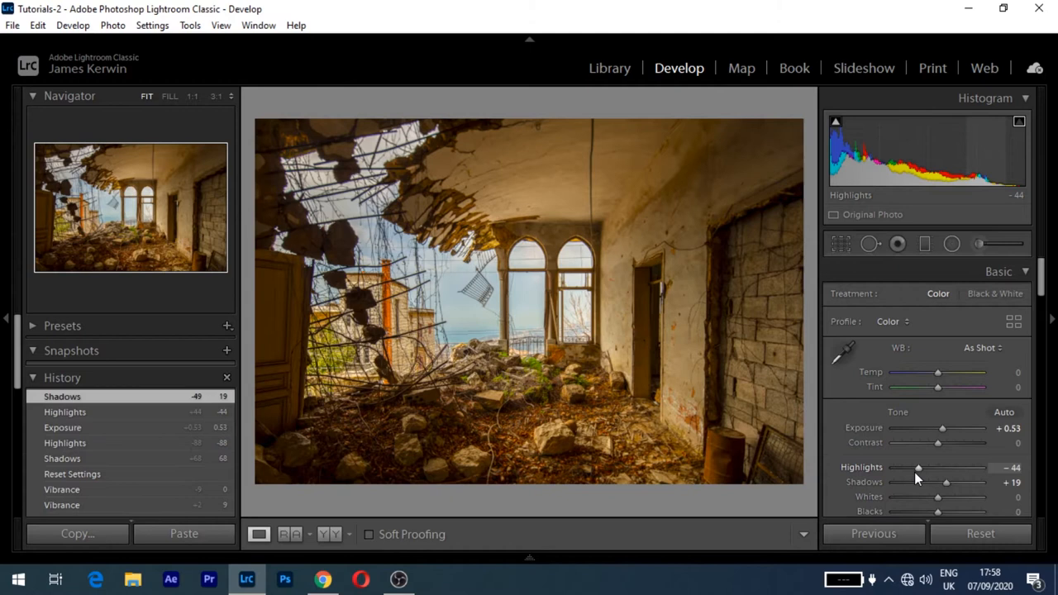
left_click_drag(946, 483, 945, 483)
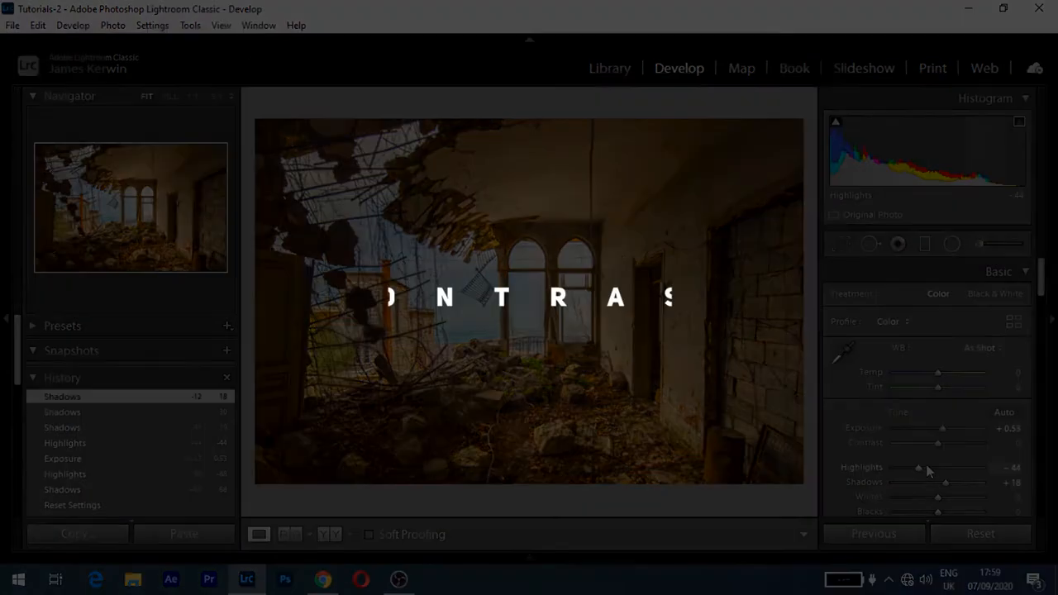
Return to the Library showing the courtyard staircase photo.
left_click(608, 68)
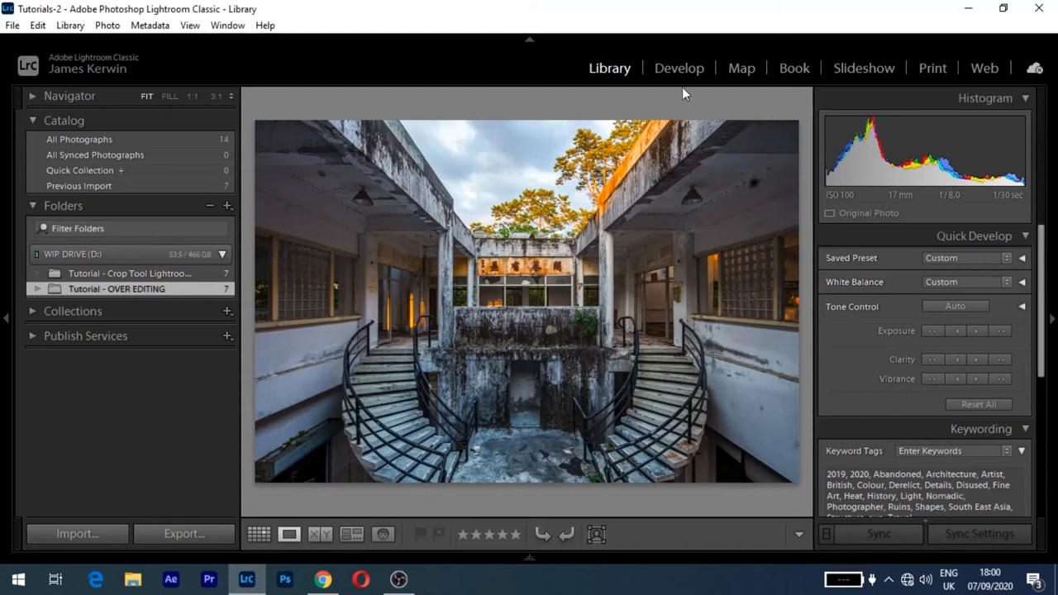
mouse_move(477, 306)
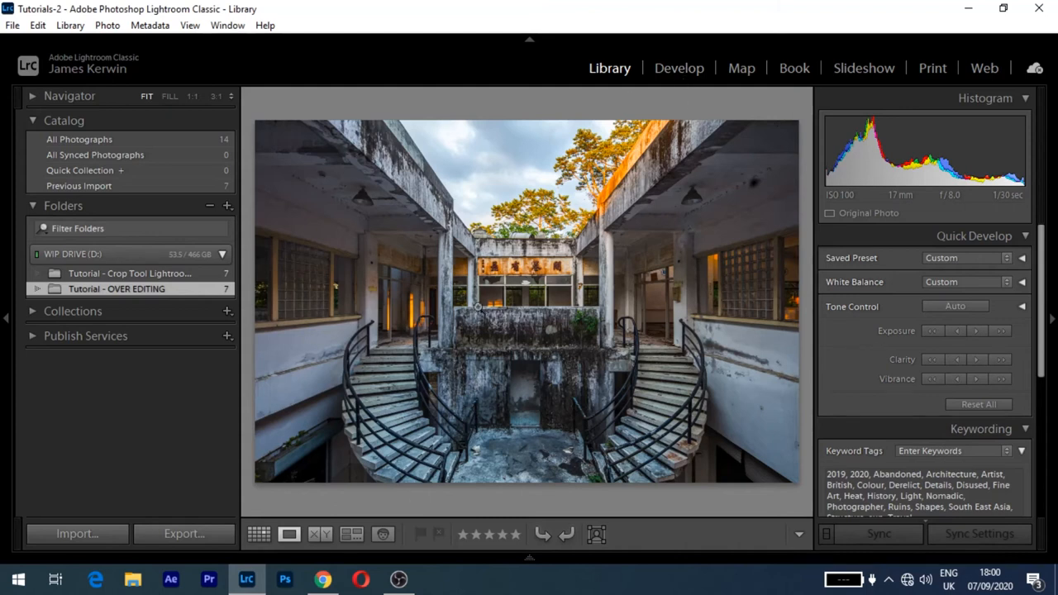
mouse_move(651, 70)
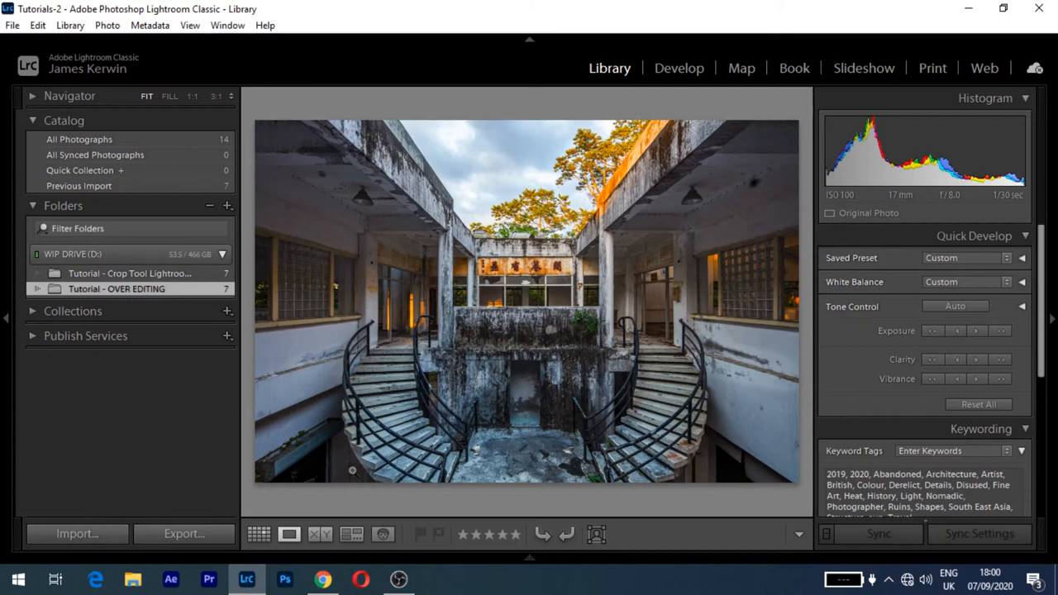
Take the courtyard photo into Develop and push contrast up to +100 to preview.
left_click(678, 67)
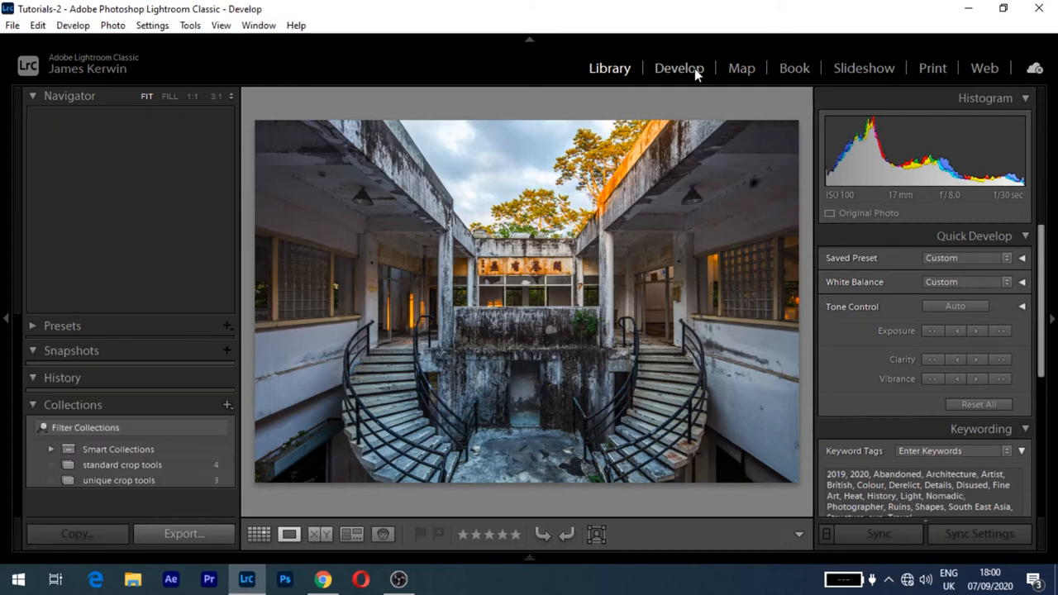
left_click(678, 68)
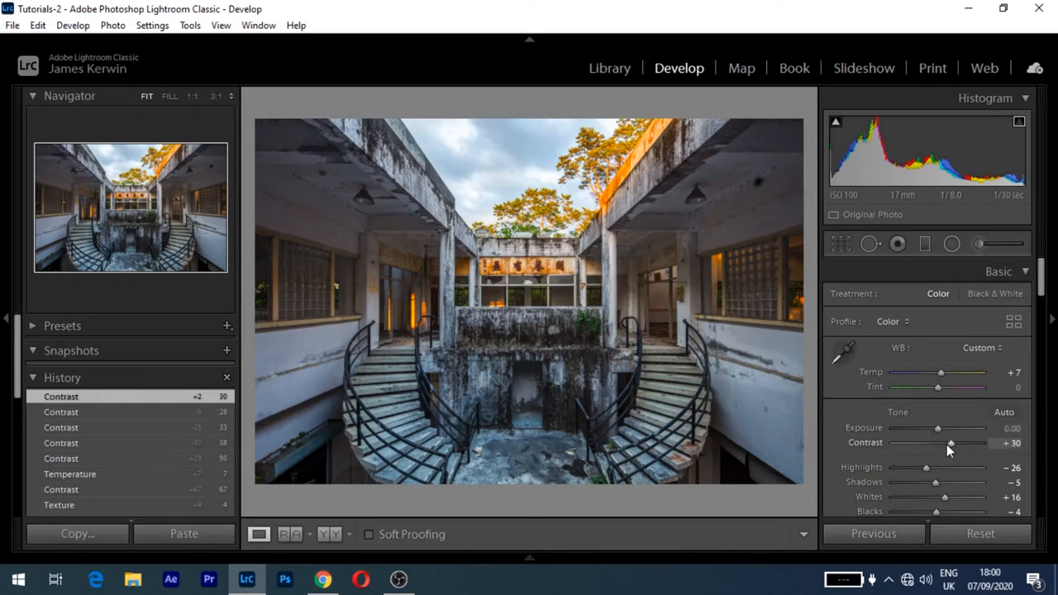
left_click_drag(948, 443, 967, 443)
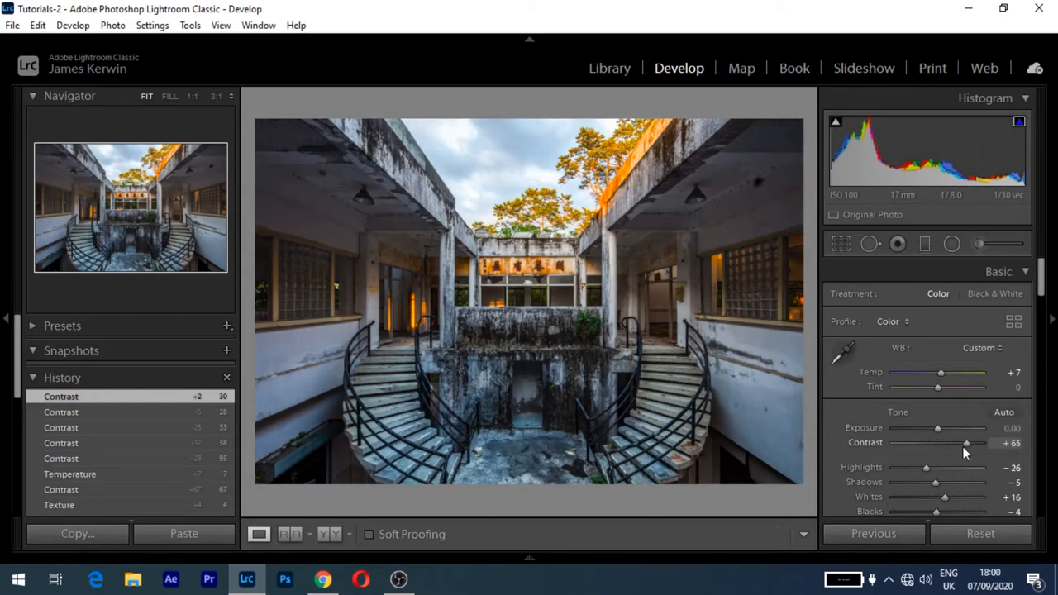
left_click_drag(965, 443, 979, 442)
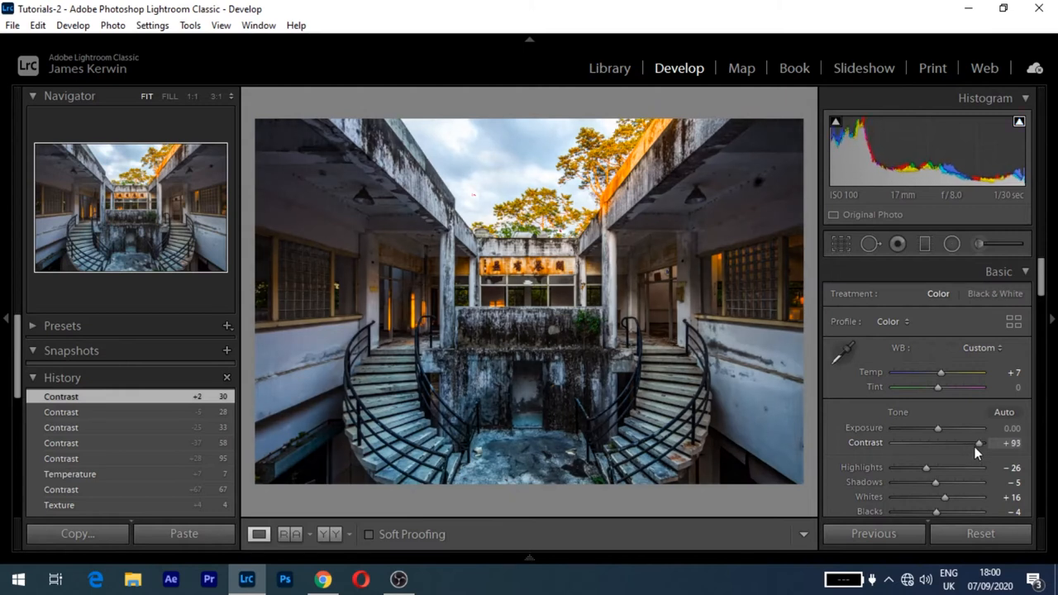
left_click_drag(975, 443, 983, 442)
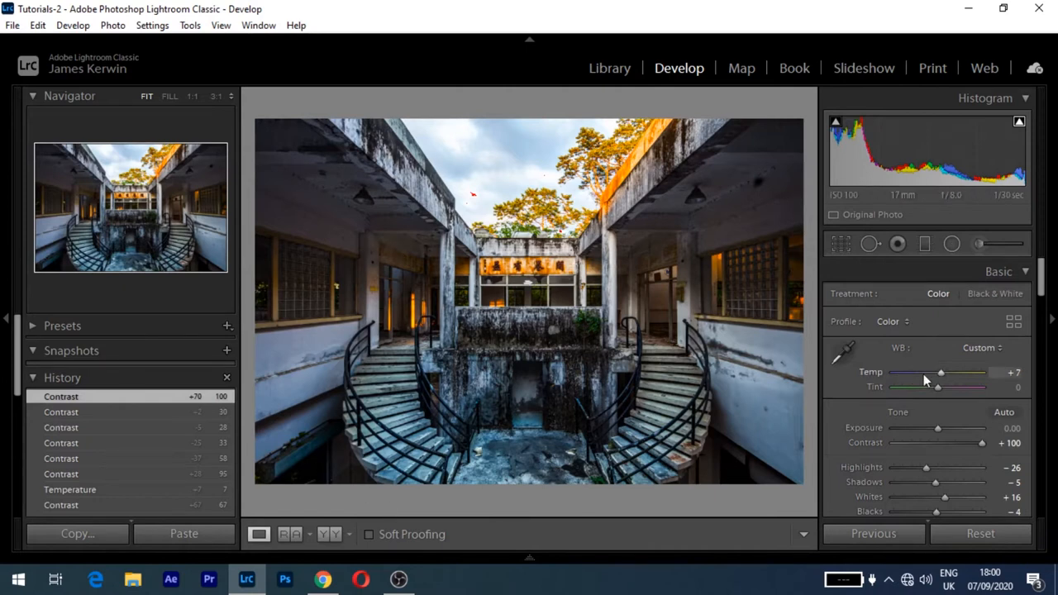
Ease the courtyard photo's contrast back to a moderate +32.
left_click_drag(983, 443, 926, 443)
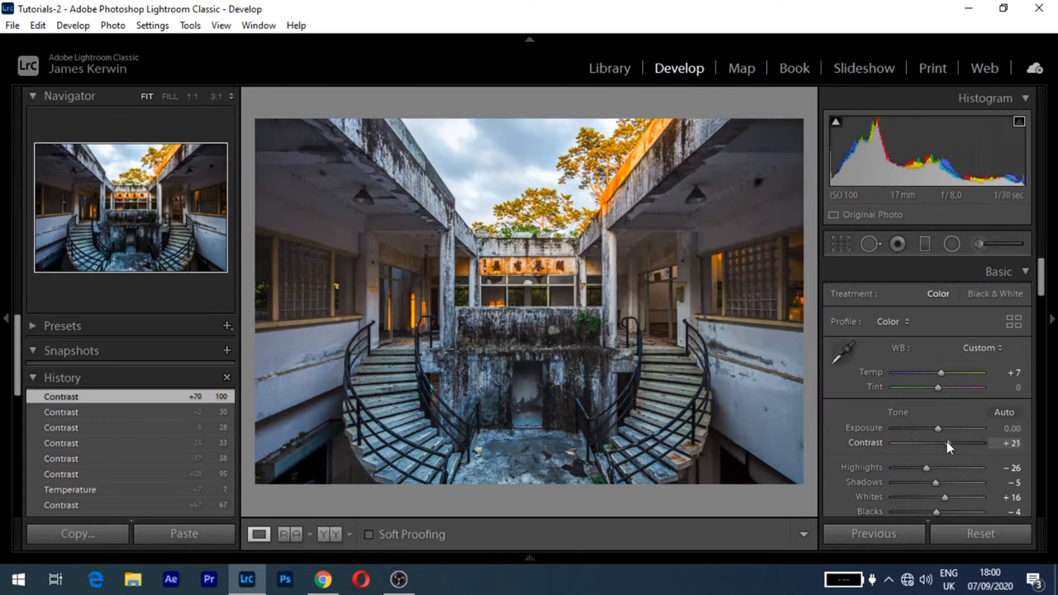
left_click_drag(942, 442, 952, 443)
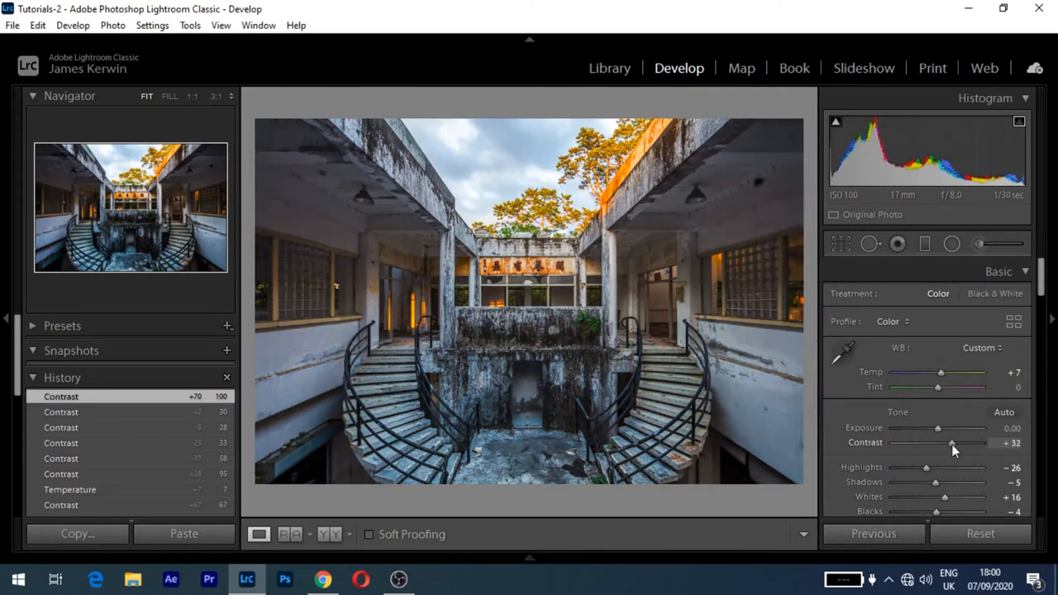
left_click_drag(952, 443, 948, 443)
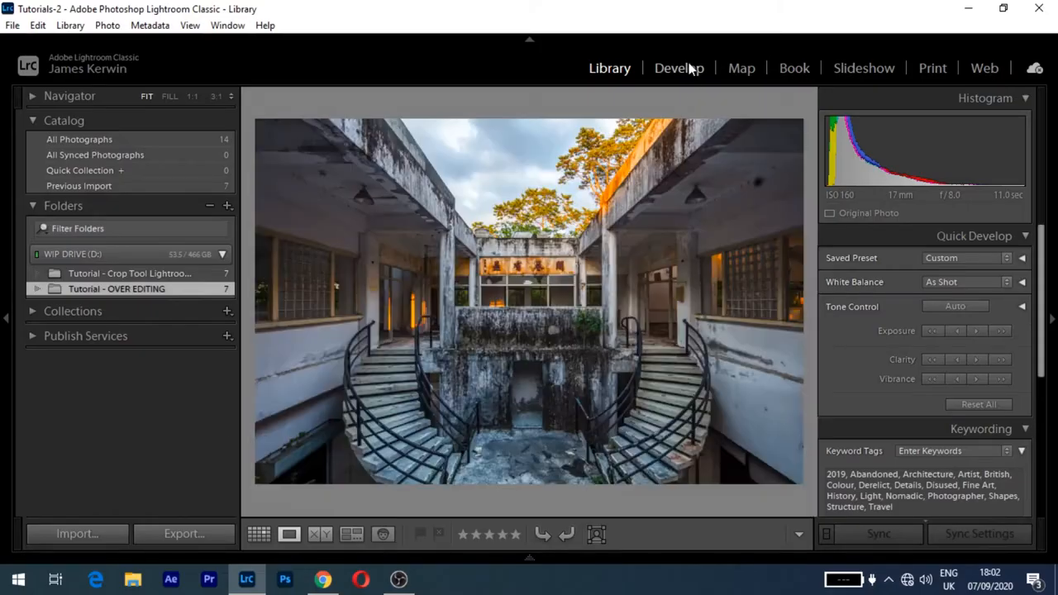
Bring the dome interior photo into Develop with the Detail panel's sharpening settings showing.
left_click(678, 68)
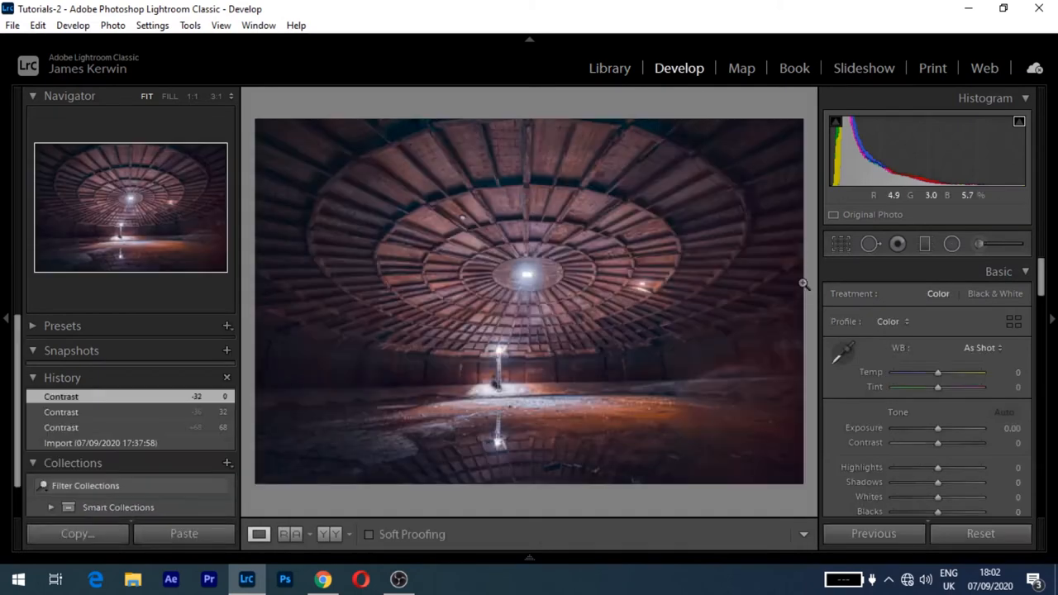
left_click(608, 68)
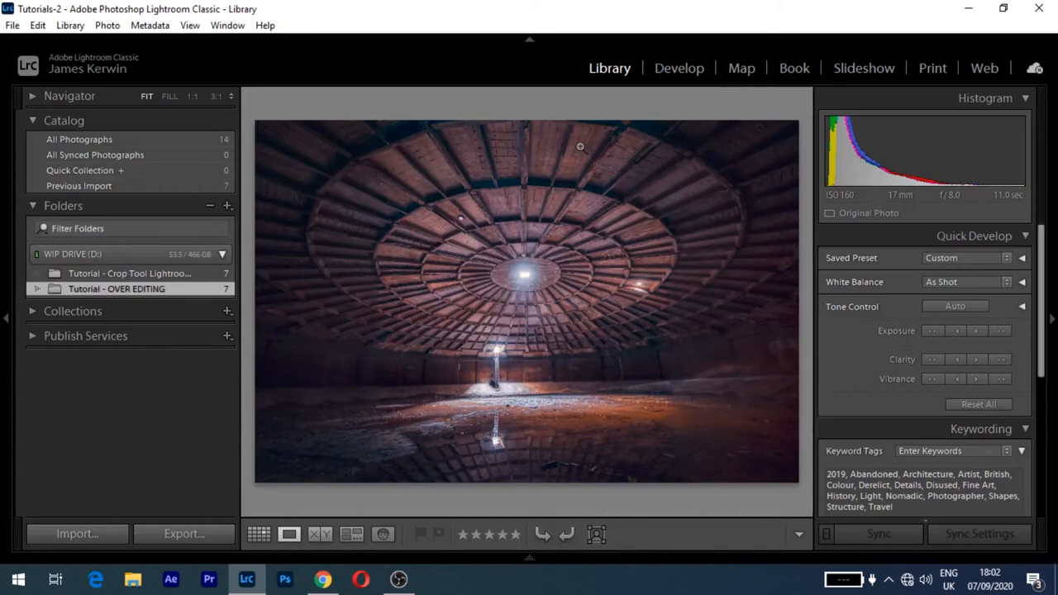
mouse_move(654, 109)
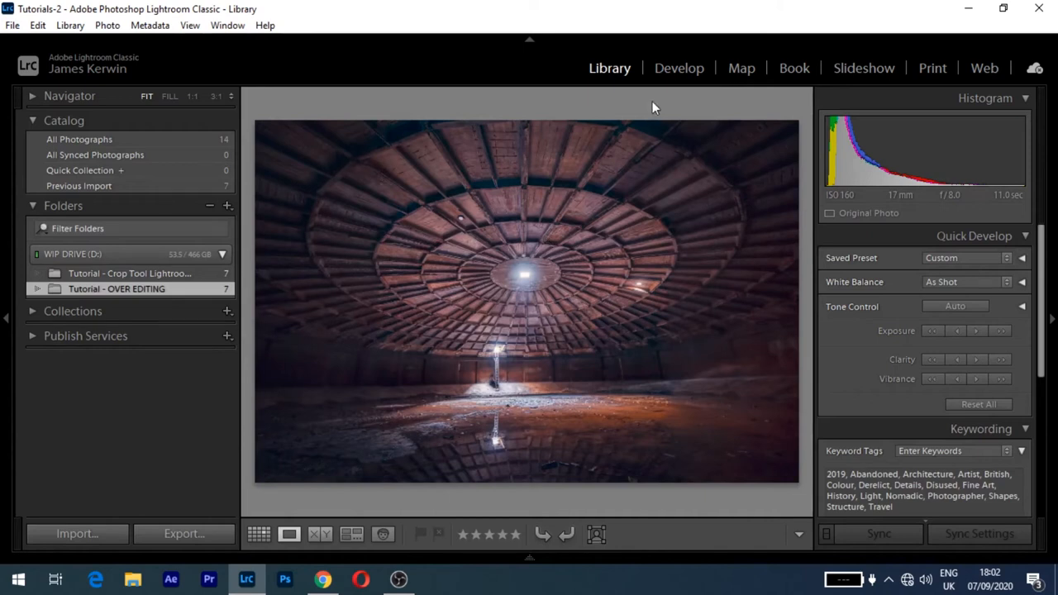
mouse_move(678, 67)
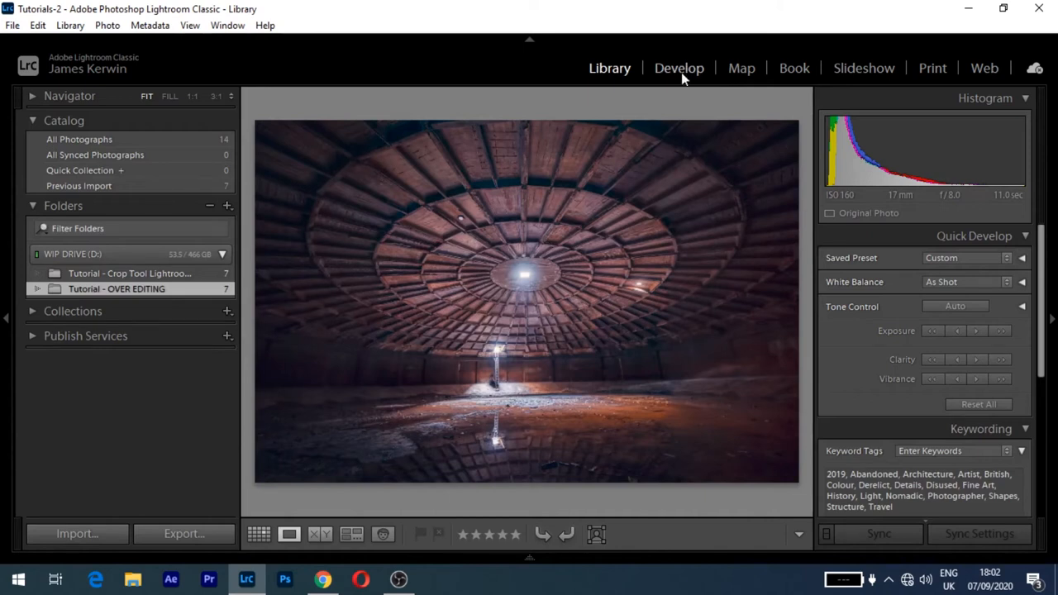
left_click(678, 67)
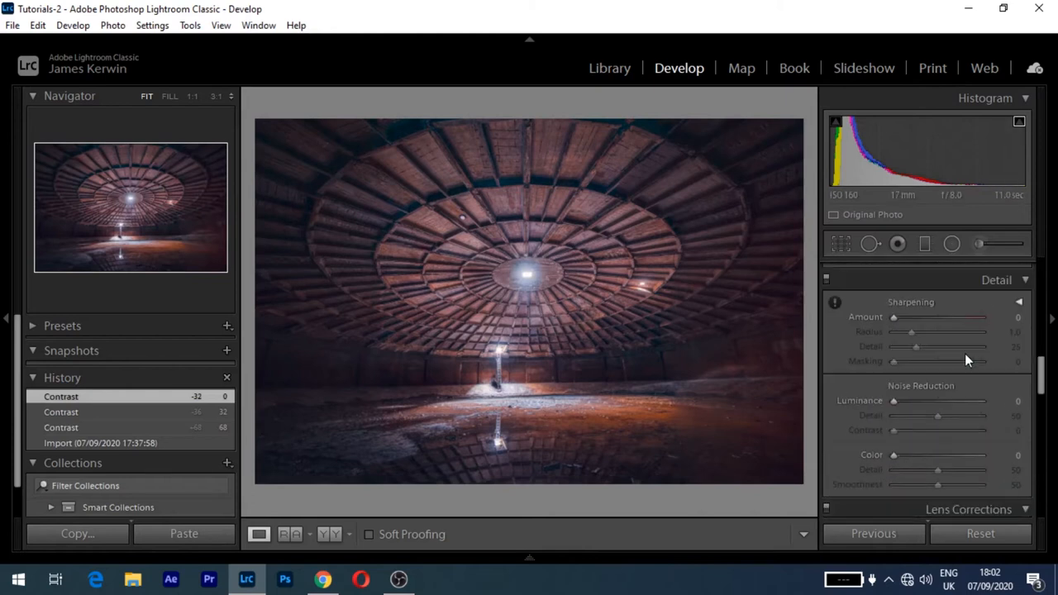
mouse_move(856, 309)
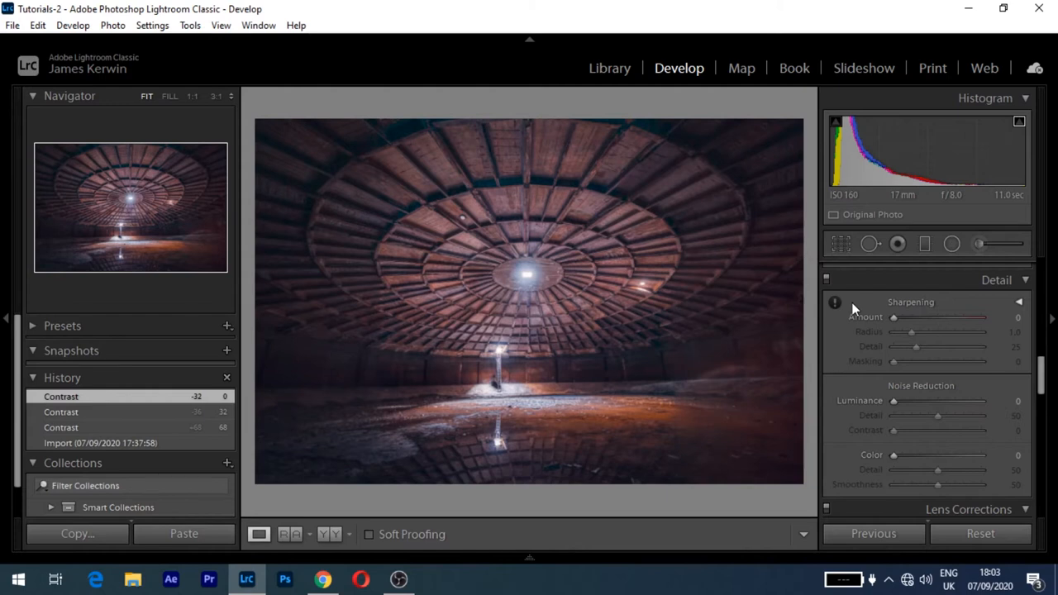
Raise the ceiling photo's sharpening amount to its maximum 150, then return to Fit view.
left_click_drag(893, 317, 899, 317)
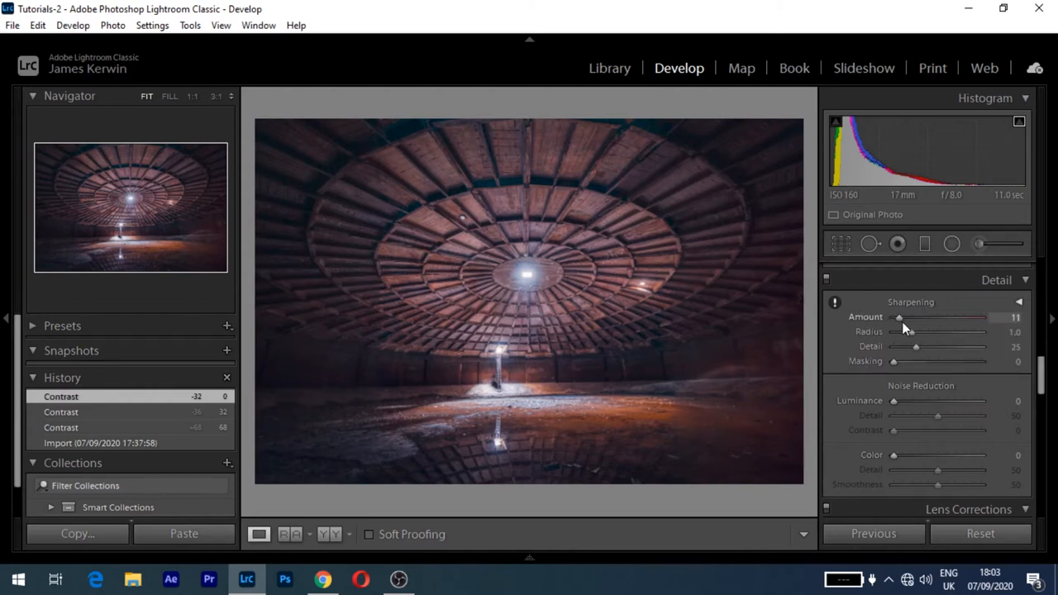
left_click_drag(899, 318, 922, 318)
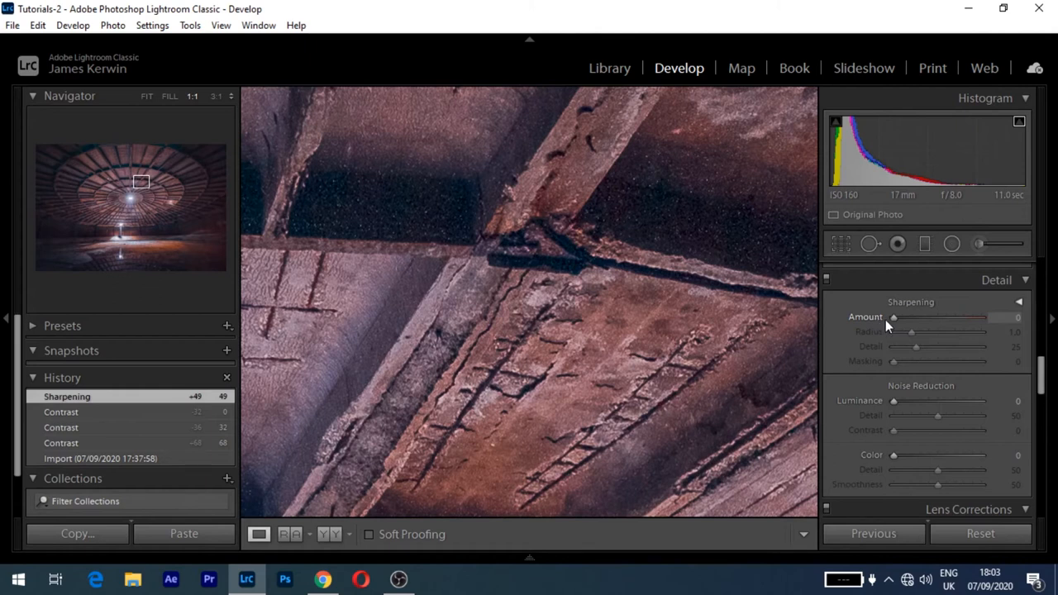
left_click_drag(893, 318, 929, 317)
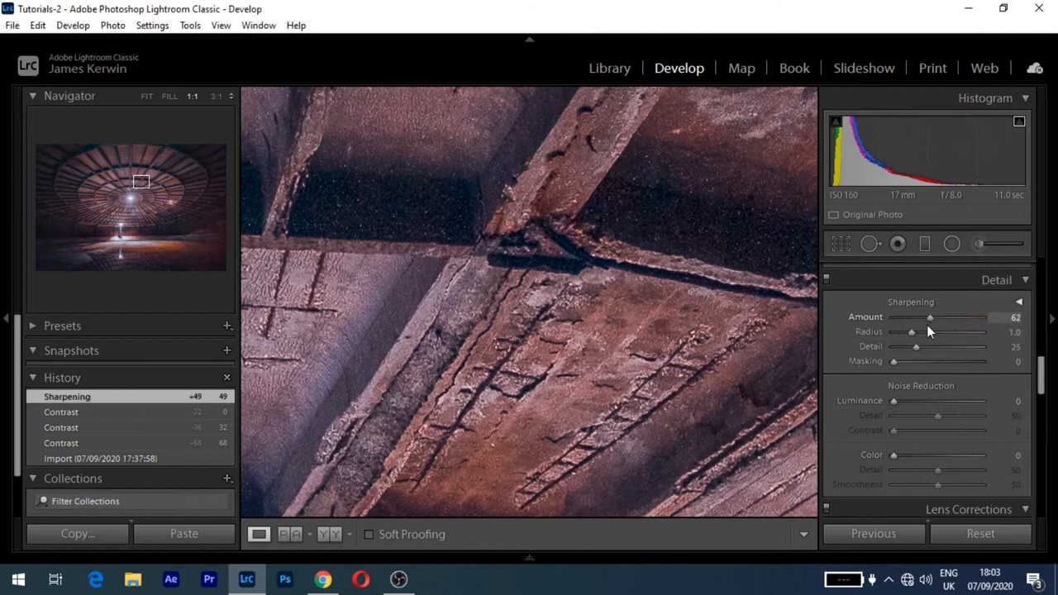
left_click_drag(929, 318, 969, 317)
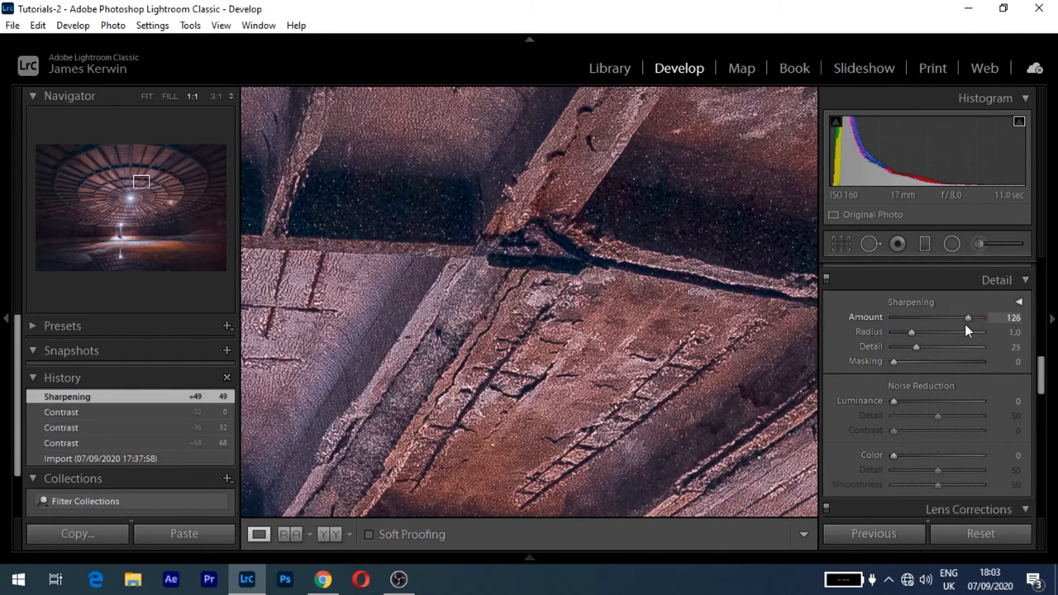
left_click_drag(969, 317, 982, 317)
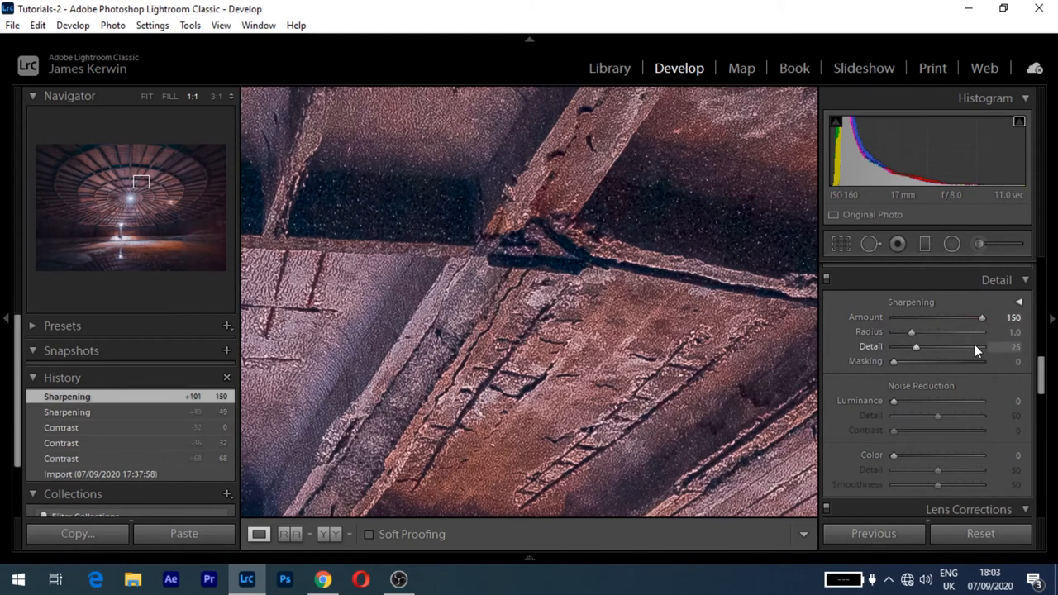
left_click(146, 96)
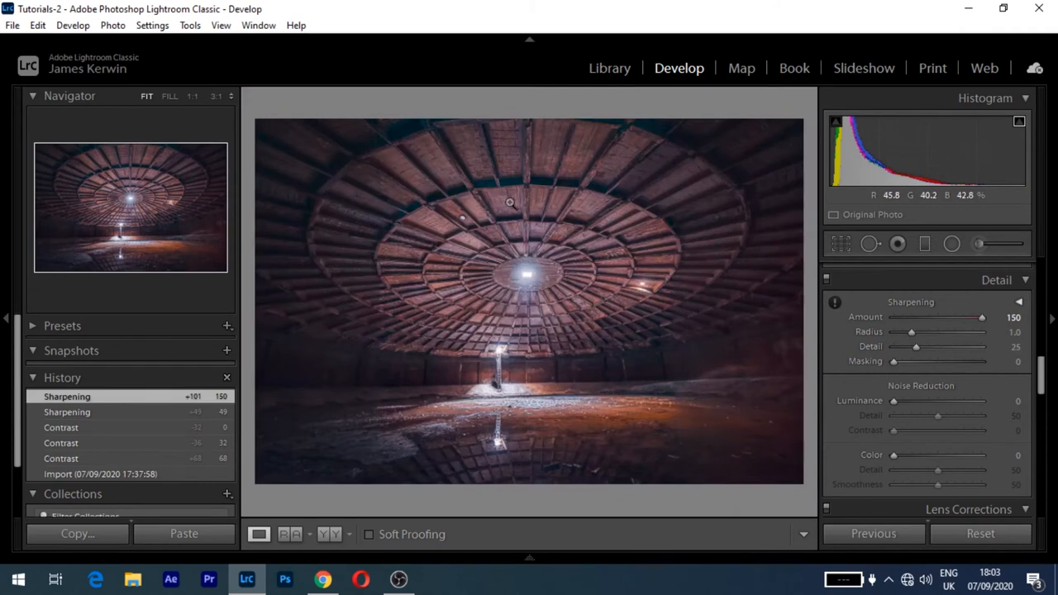
mouse_move(726, 379)
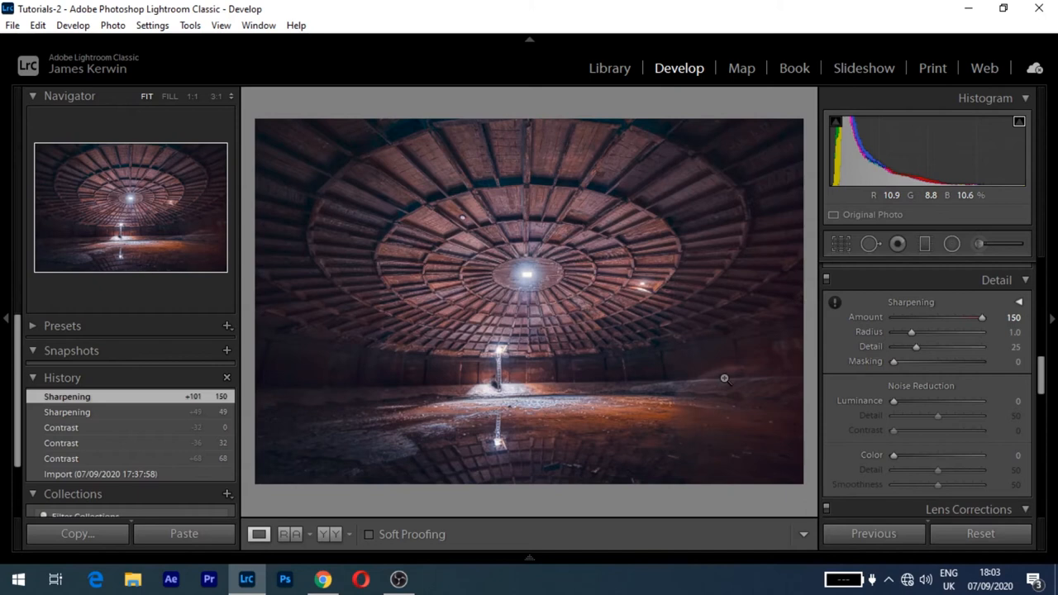
mouse_move(695, 321)
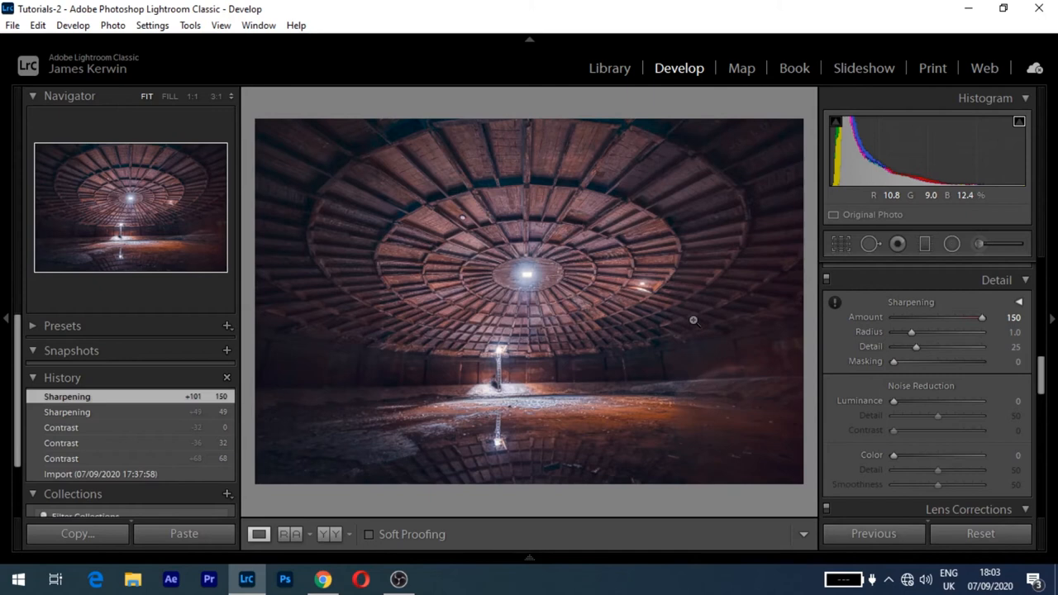
mouse_move(905, 327)
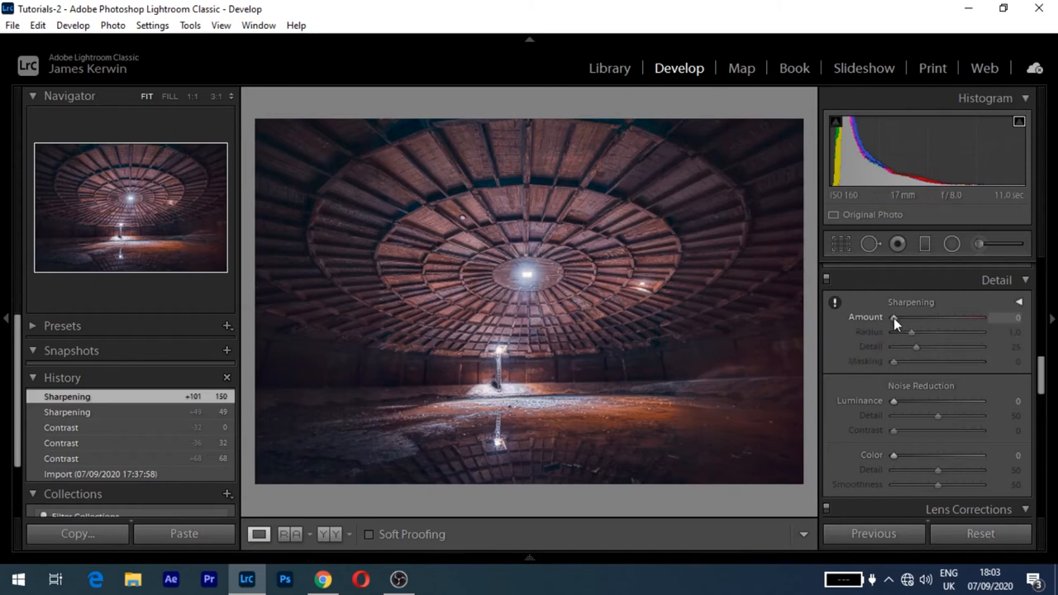
Set sharpening masking to 100, restricting sharpening to the strongest edges.
left_click_drag(915, 361, 945, 360)
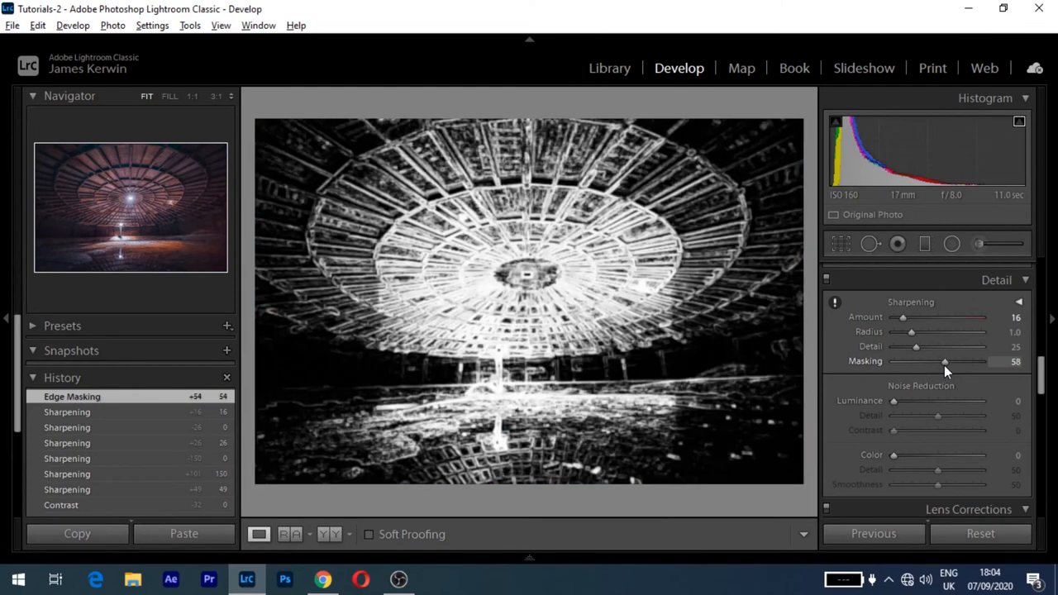
left_click_drag(946, 360, 982, 360)
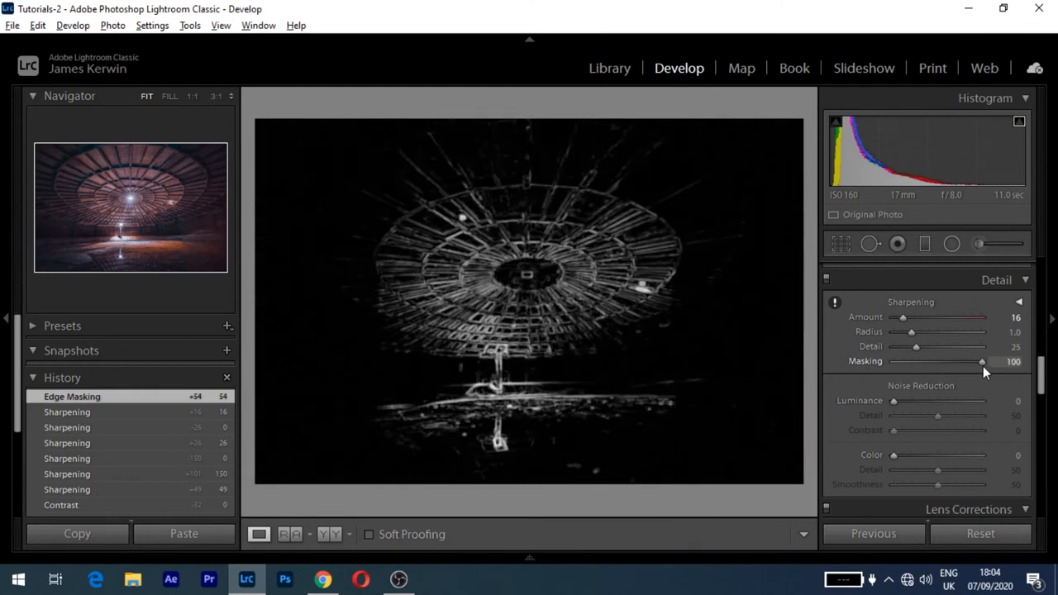
left_click_drag(980, 360, 980, 360)
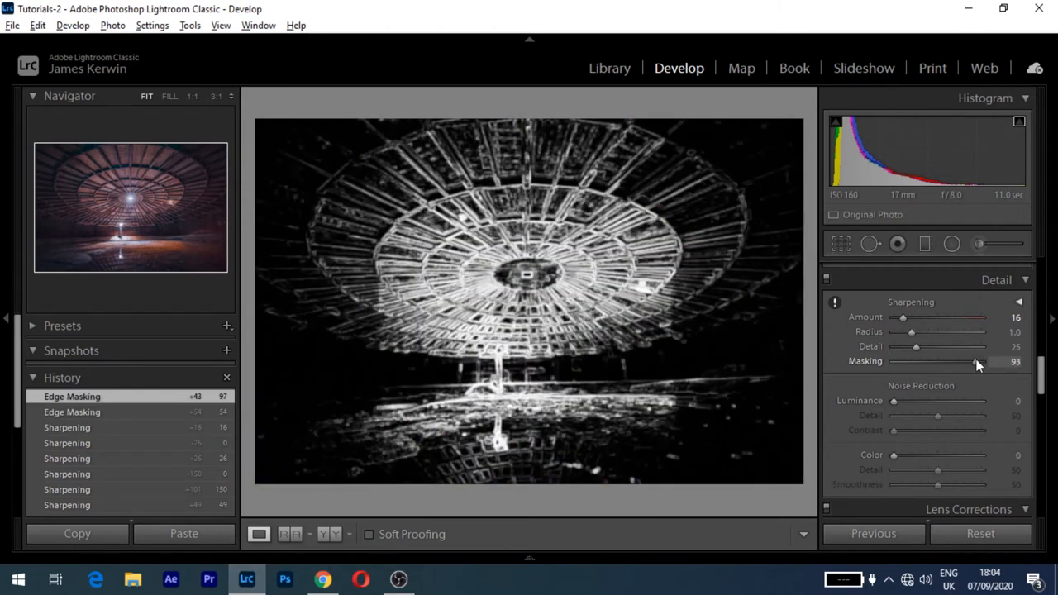
left_click_drag(979, 360, 988, 361)
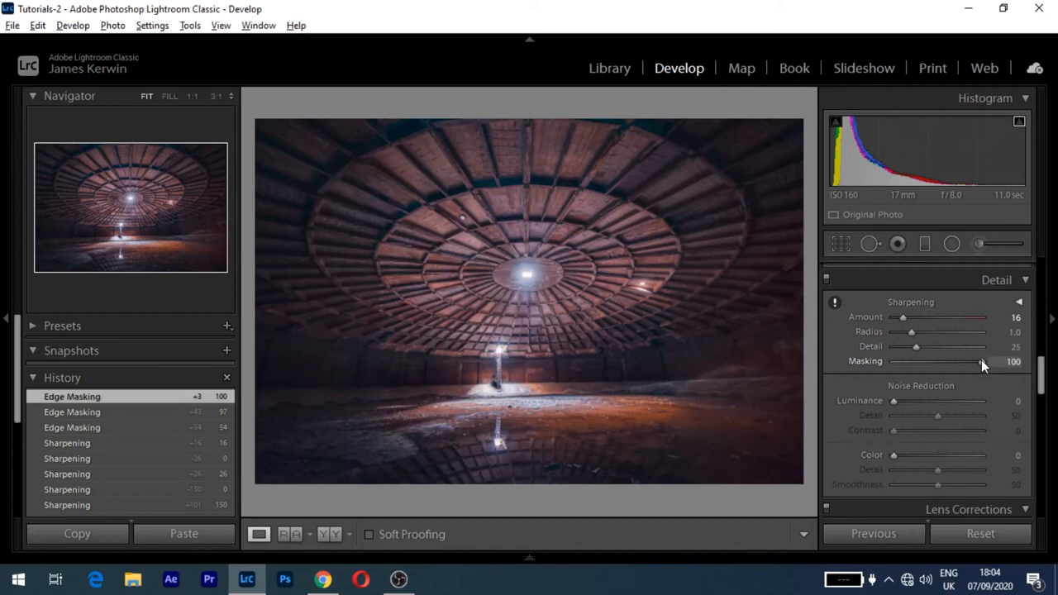
Lower the sharpening amount to a low value and return to the Library.
left_click_drag(902, 317, 916, 318)
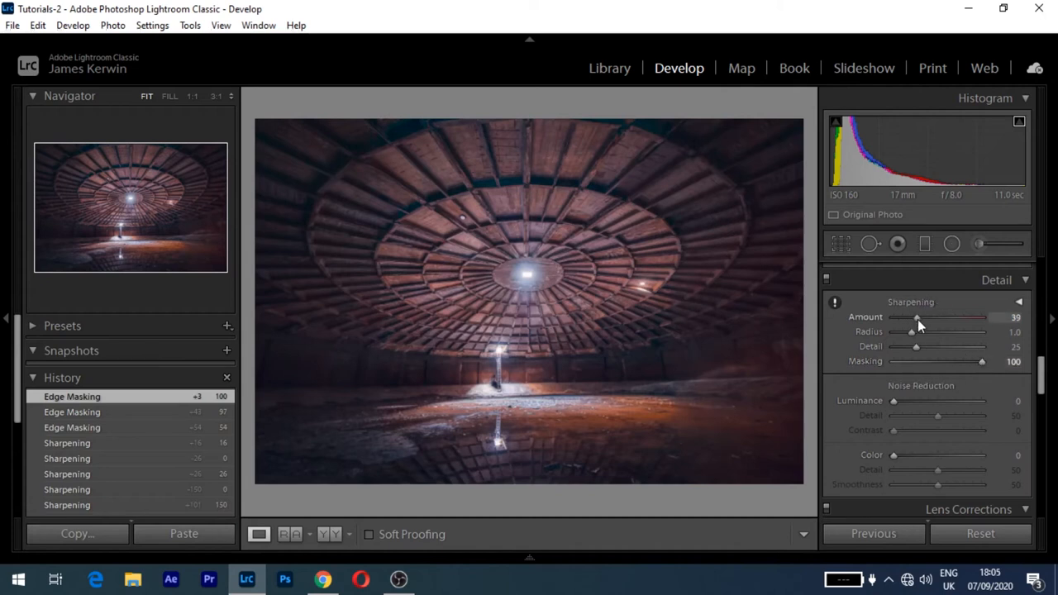
left_click_drag(917, 318, 912, 317)
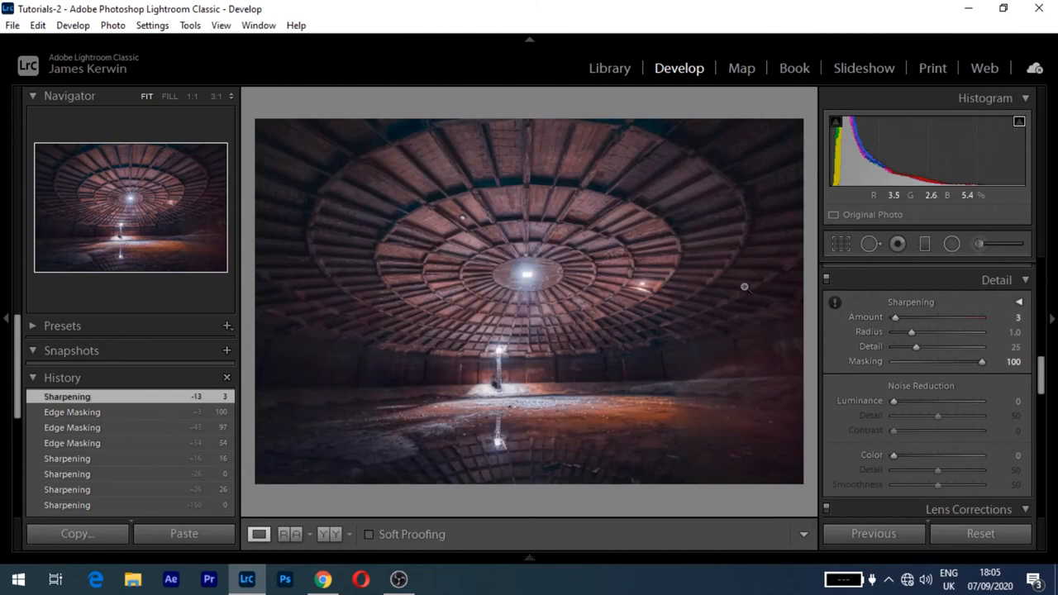
left_click(608, 68)
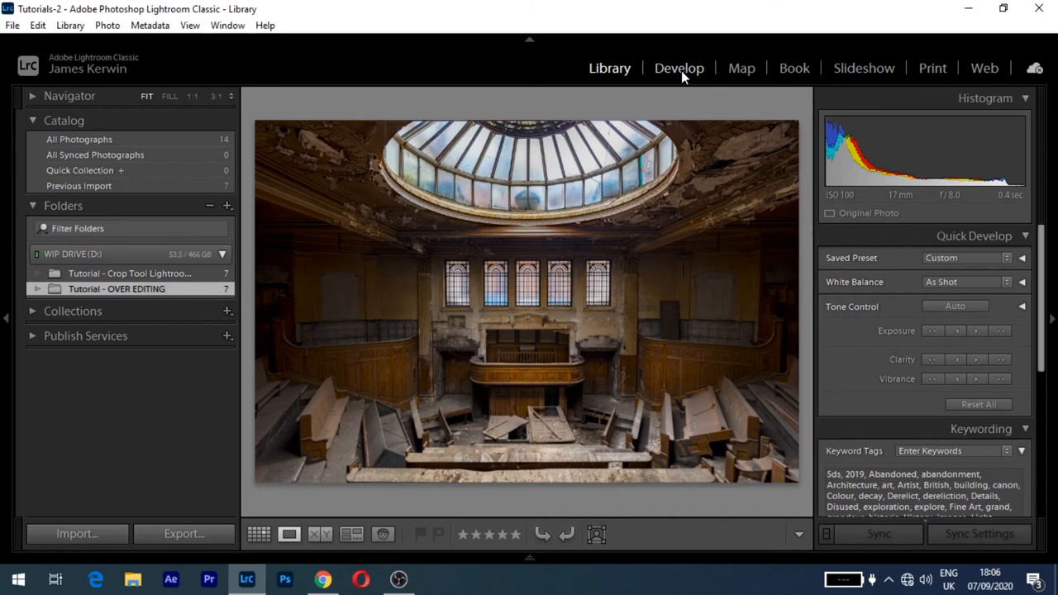
Open the derelict theatre photo for editing in Develop.
left_click(677, 68)
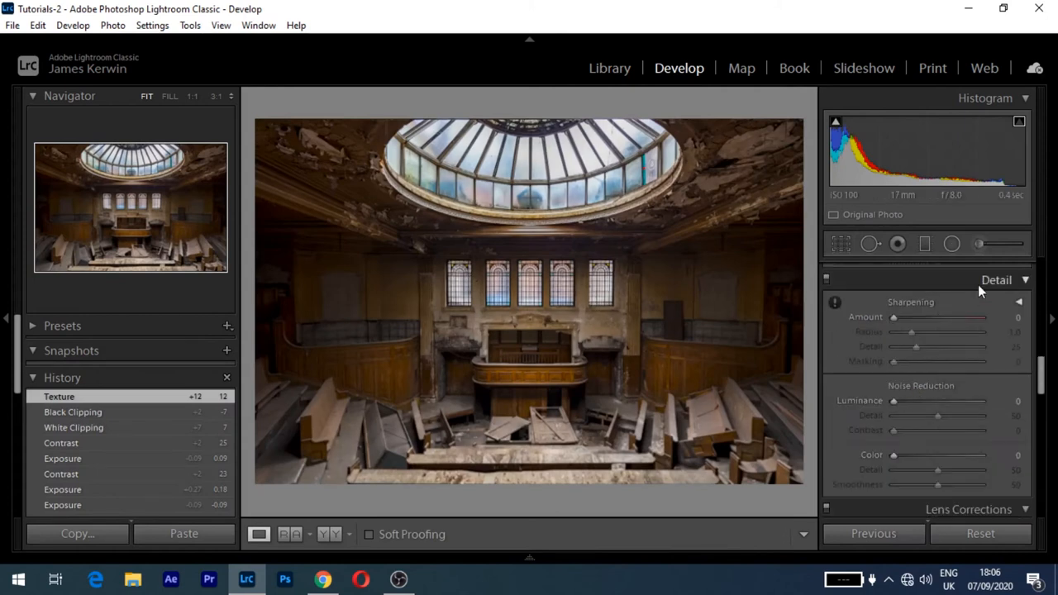
Add a post-crop vignette with midpoint 60, roundness -12 and feather 71 to the theatre photo.
left_click(995, 279)
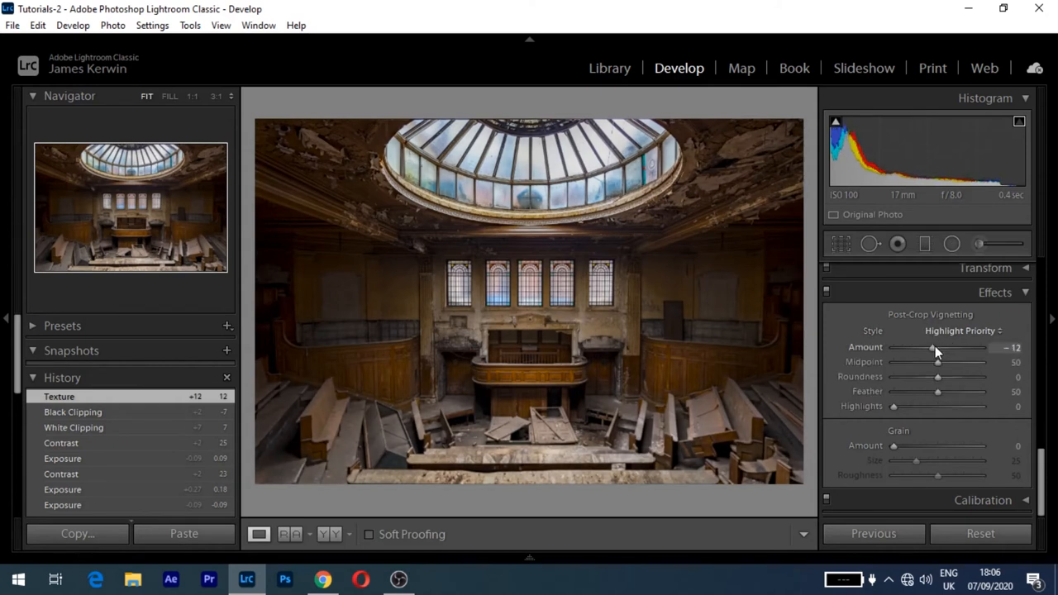
left_click_drag(934, 347, 909, 347)
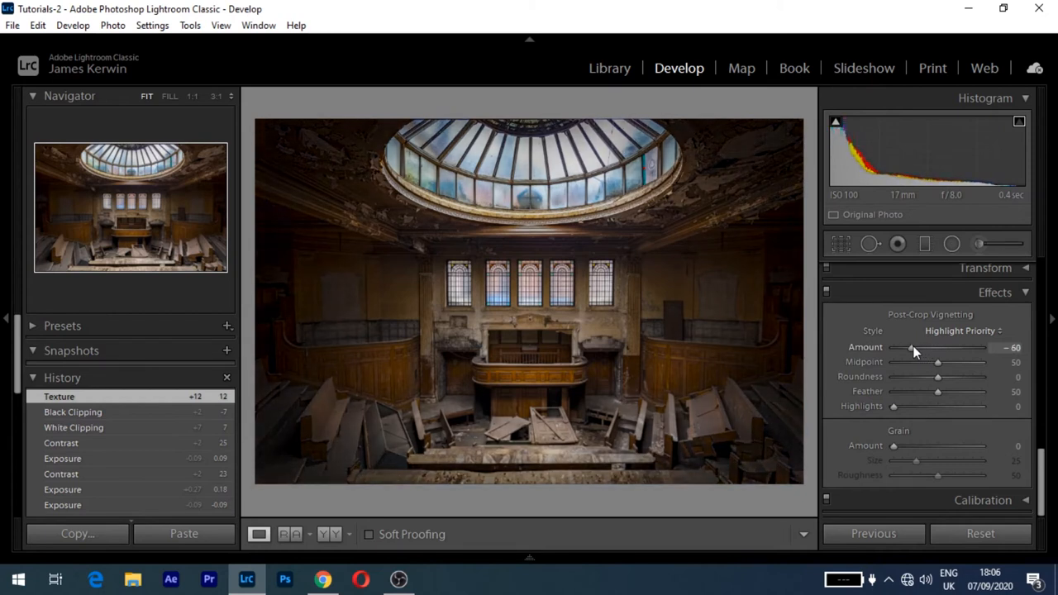
left_click_drag(910, 347, 907, 347)
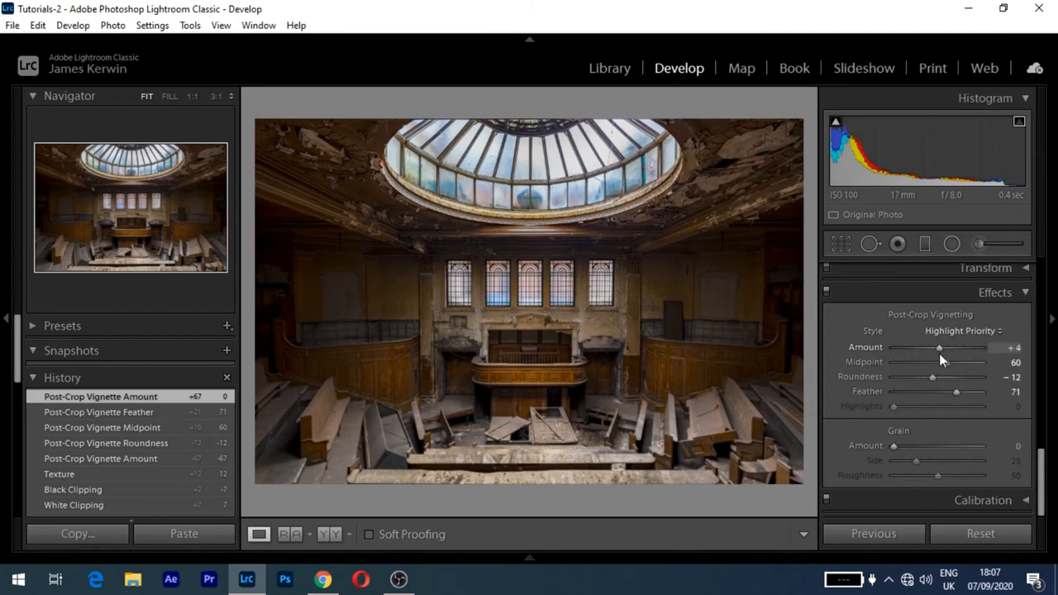
Turn the vignette into a light one at +37, brightening the frame edges.
left_click_drag(939, 347, 951, 347)
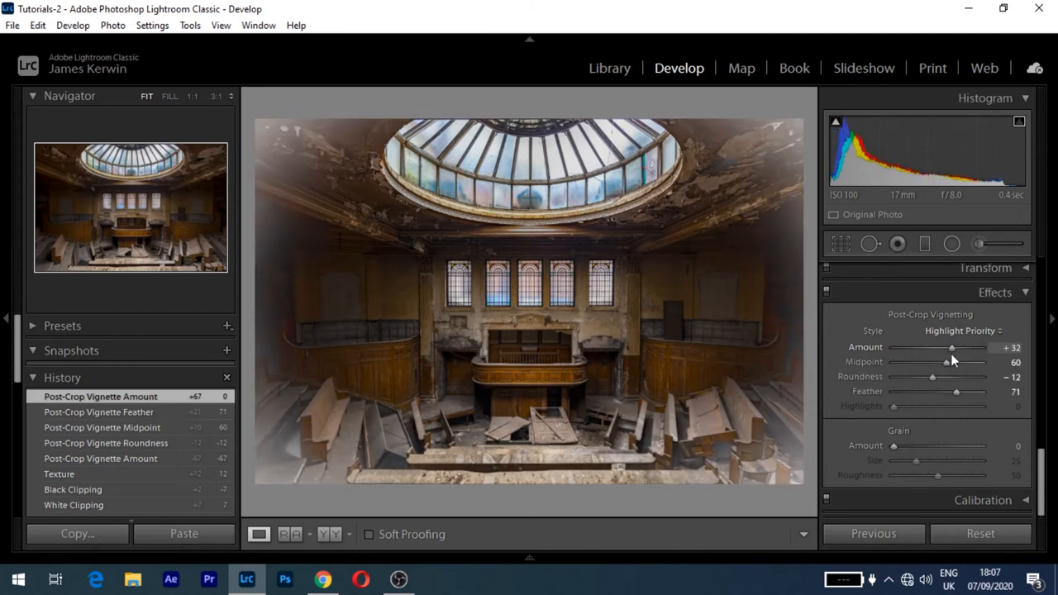
left_click_drag(951, 347, 955, 347)
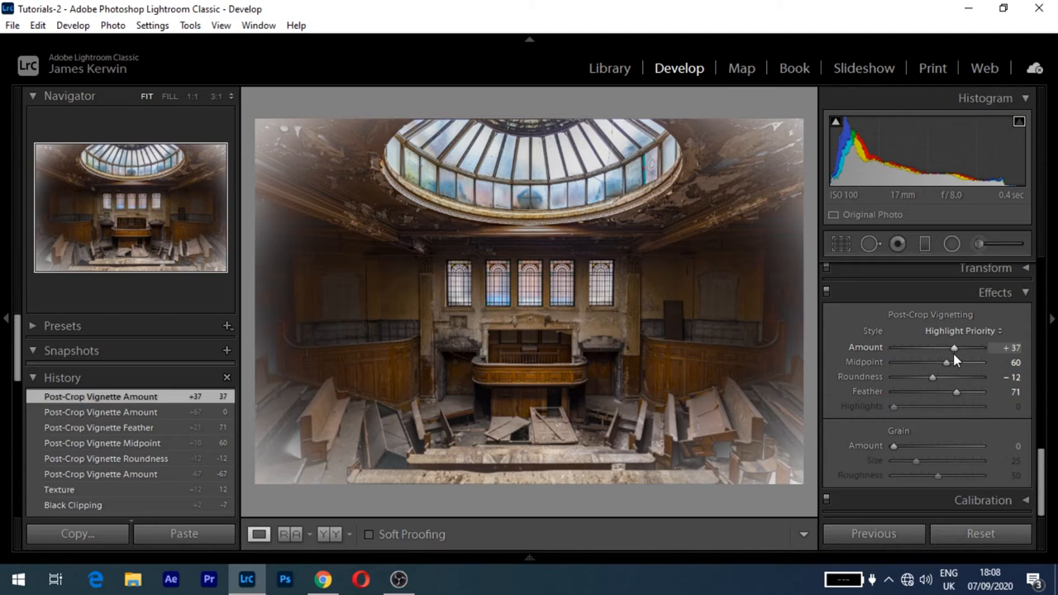
left_click_drag(955, 347, 936, 347)
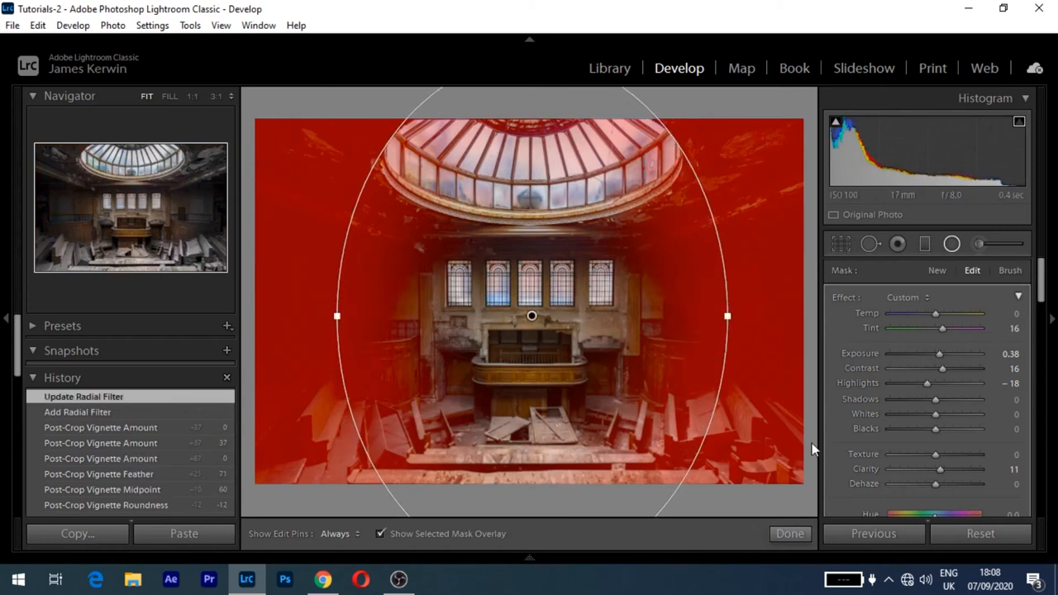
Place a radial filter on the theatre's centre with exposure 0.38, highlights and contrast reset to zero, inverted.
left_click(380, 532)
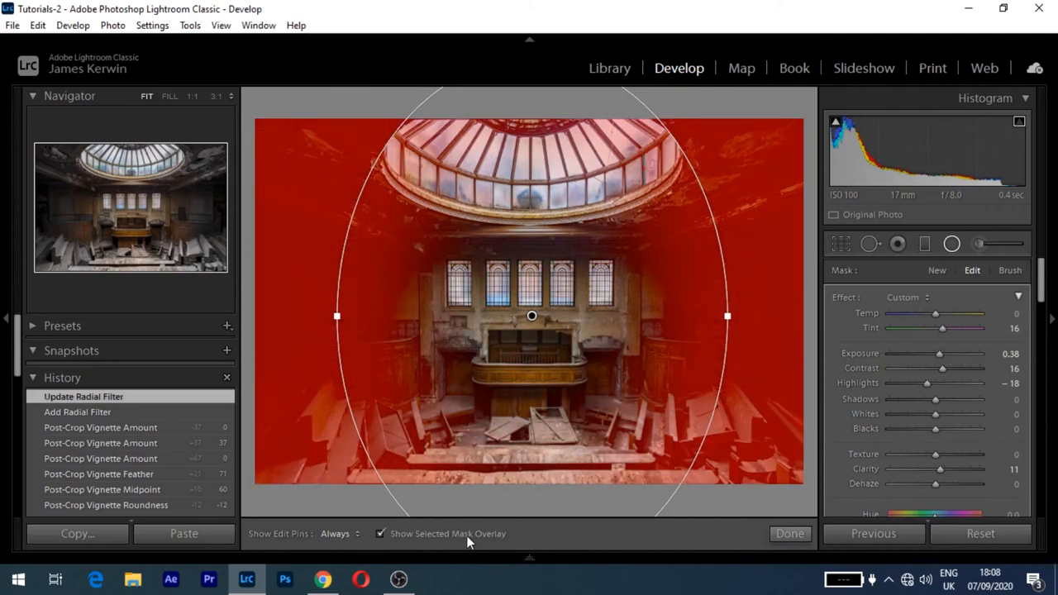
left_click(380, 532)
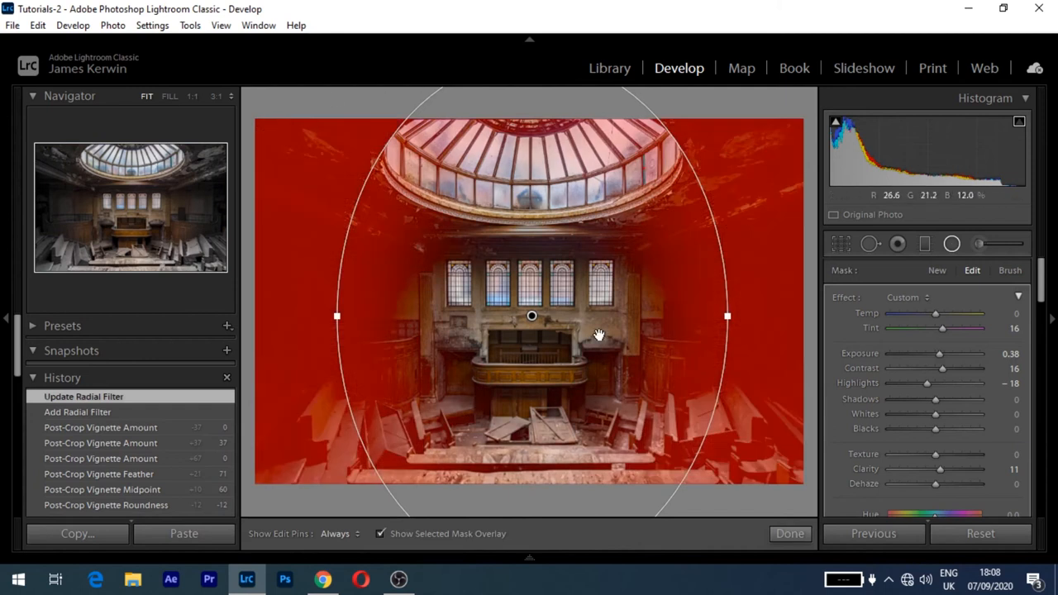
left_click_drag(925, 383, 936, 383)
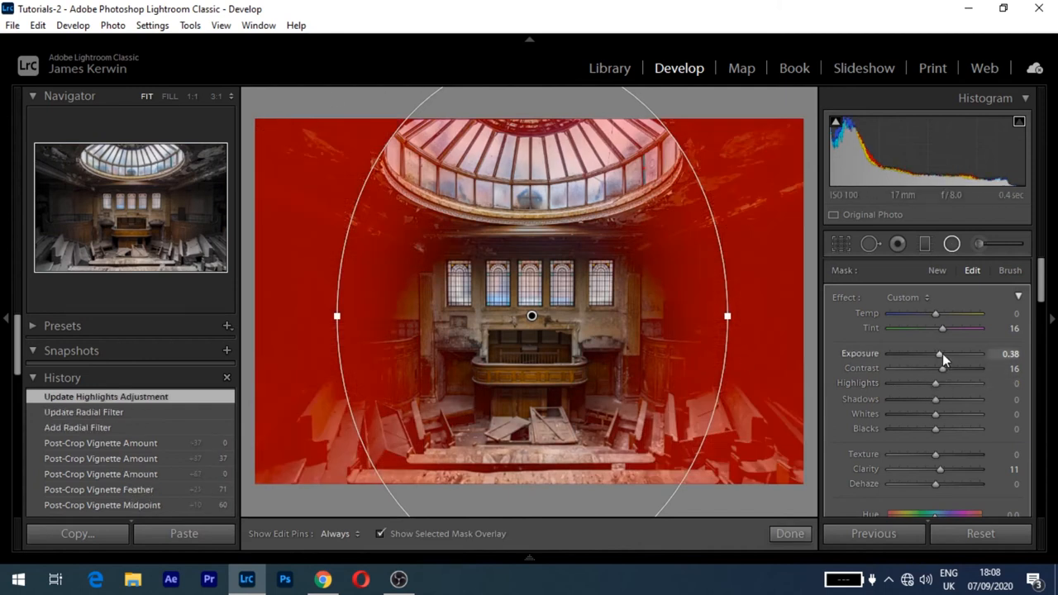
left_click_drag(942, 367, 936, 367)
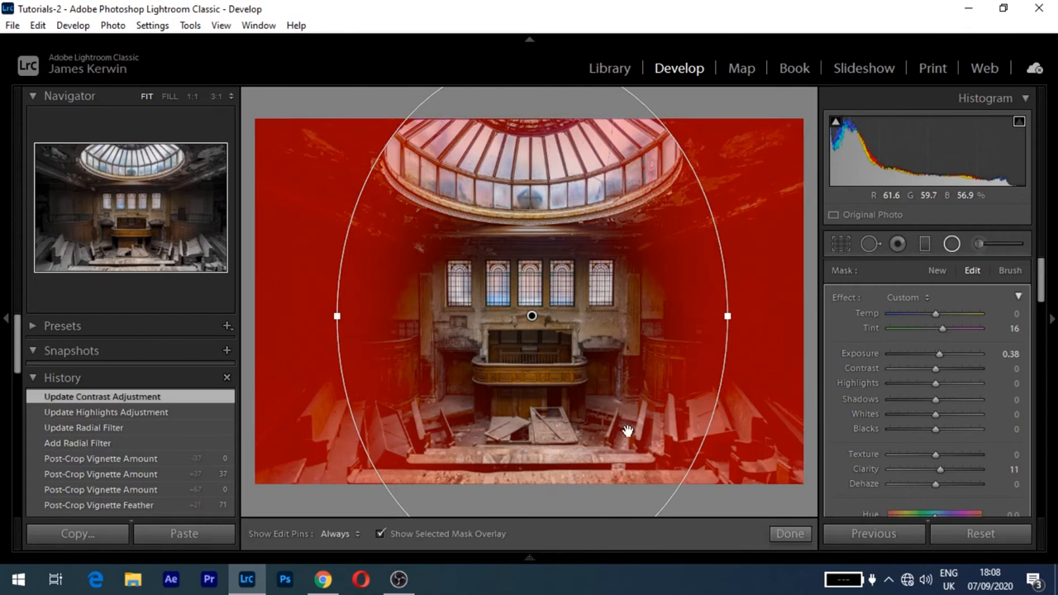
scroll("down", 3)
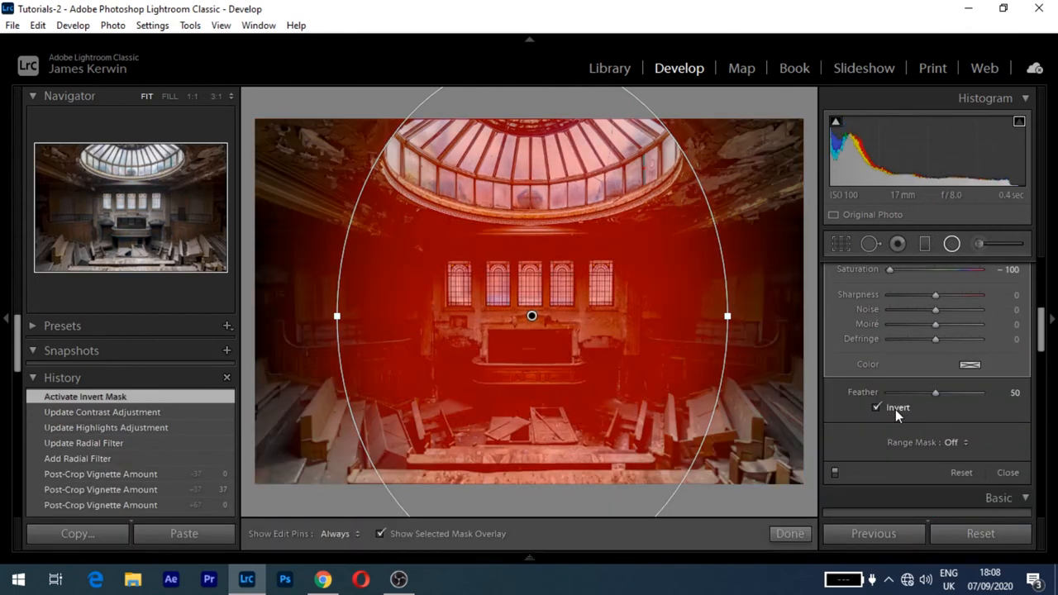
Un-invert the radial filter and settle its exposure at about −0.24, then return to Library.
left_click(876, 407)
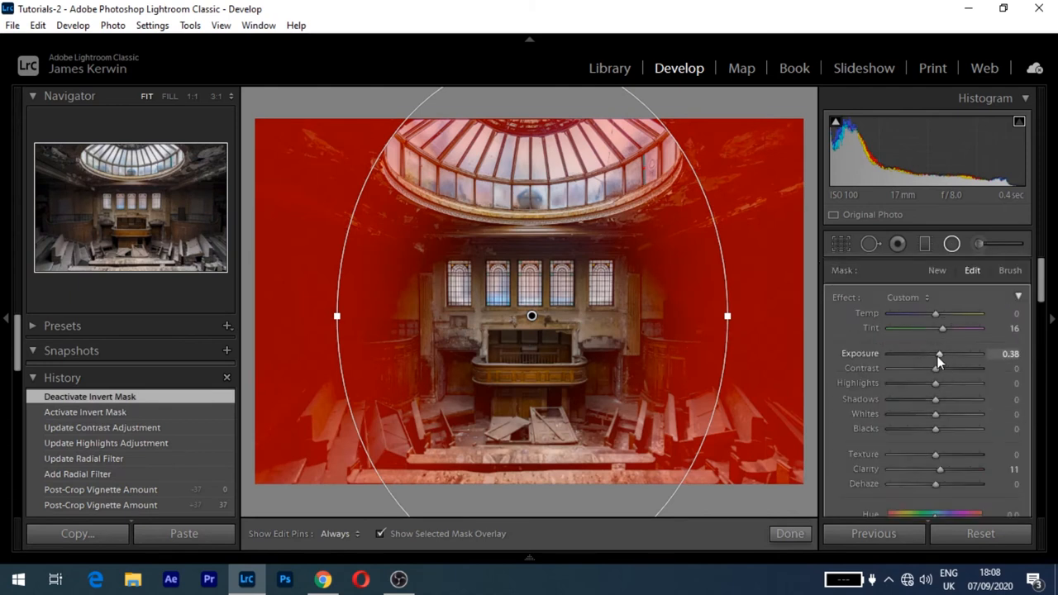
left_click_drag(938, 354, 936, 354)
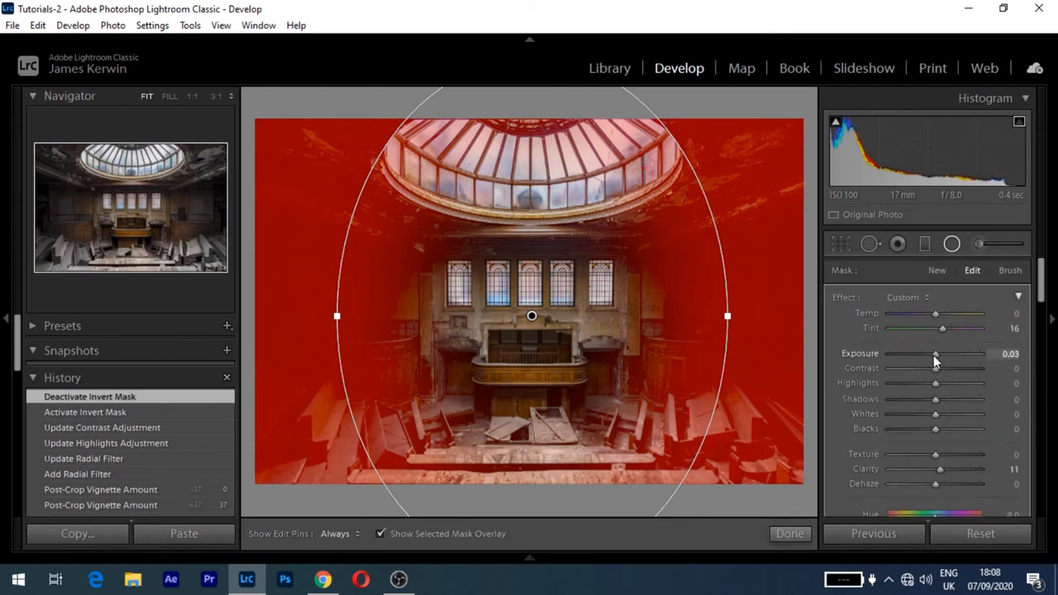
left_click_drag(935, 354, 924, 353)
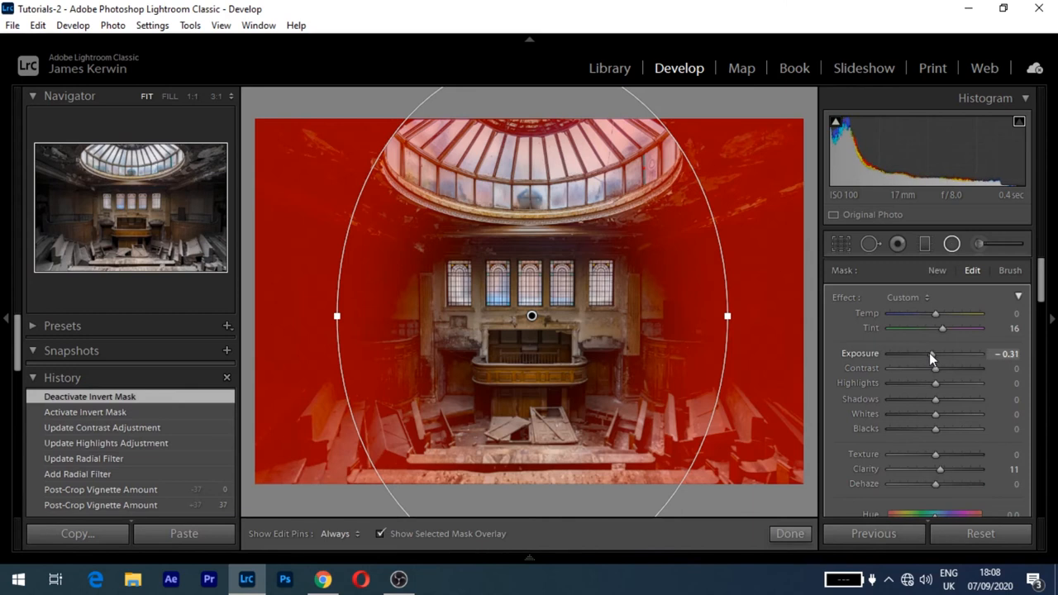
left_click_drag(942, 354, 934, 354)
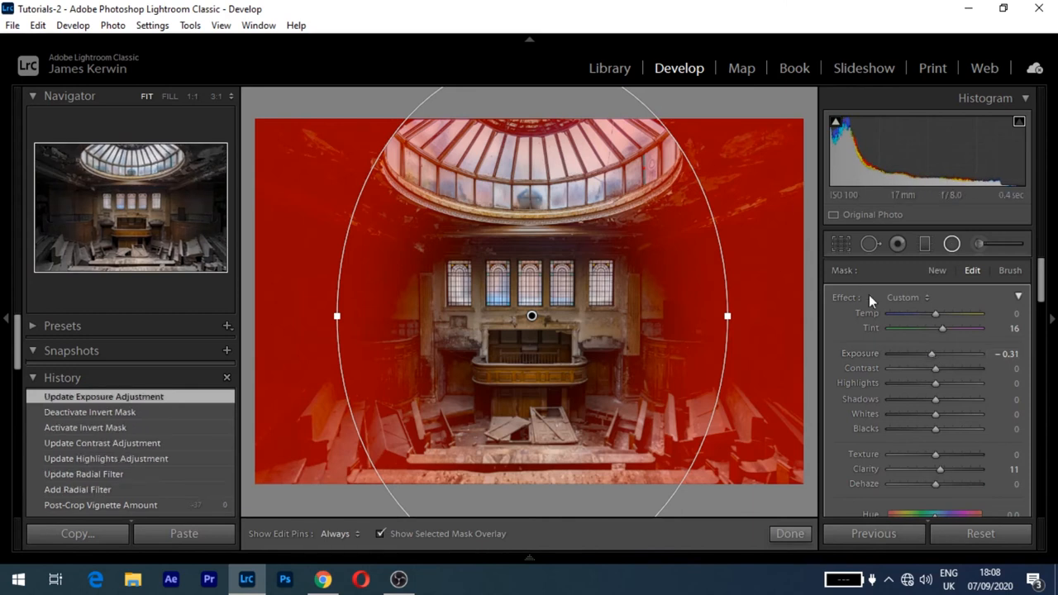
mouse_move(608, 67)
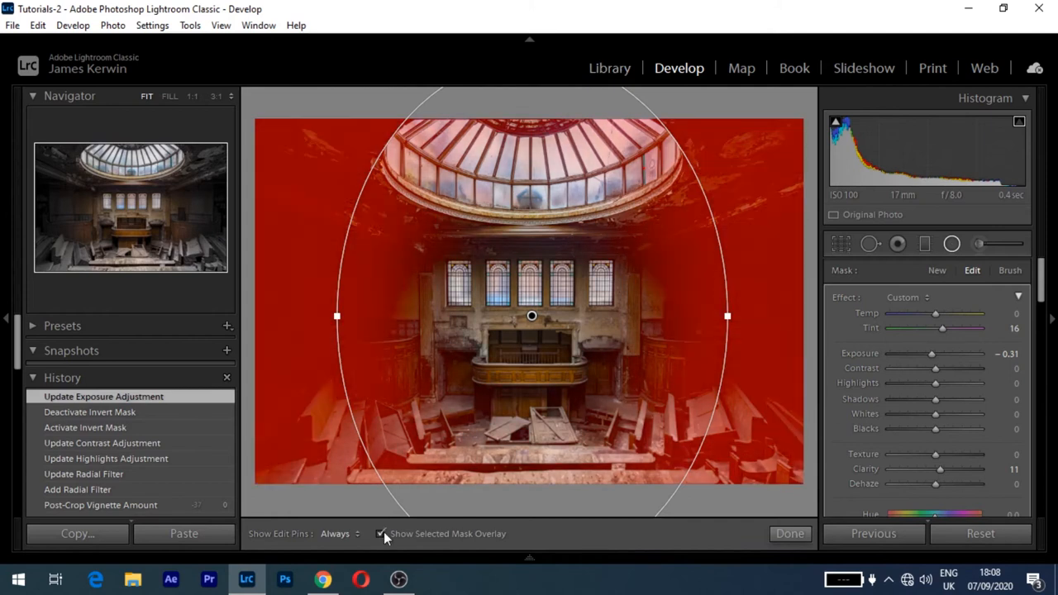
left_click_drag(922, 354, 934, 354)
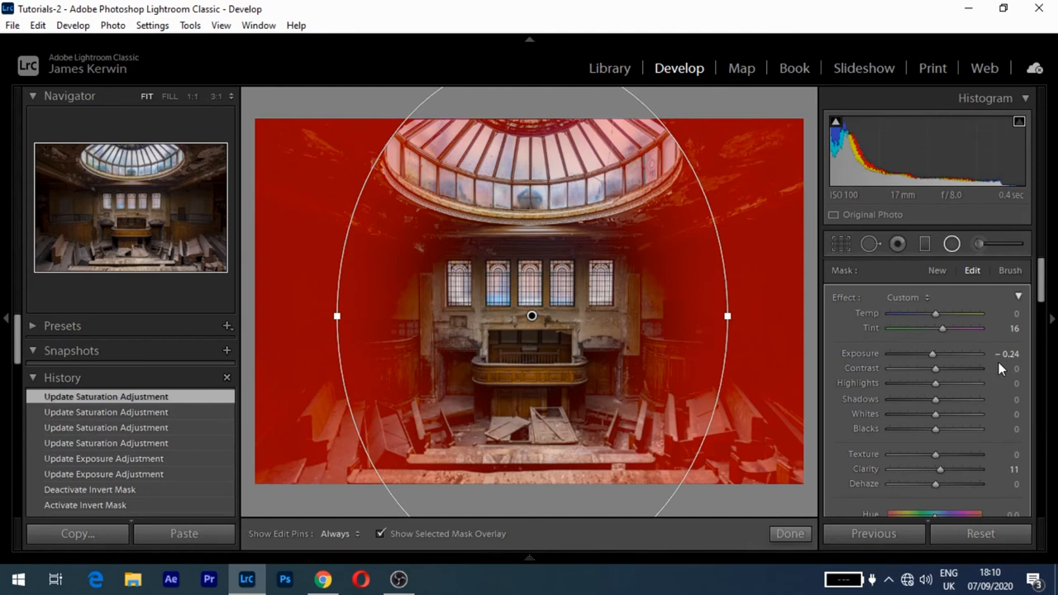
left_click(608, 68)
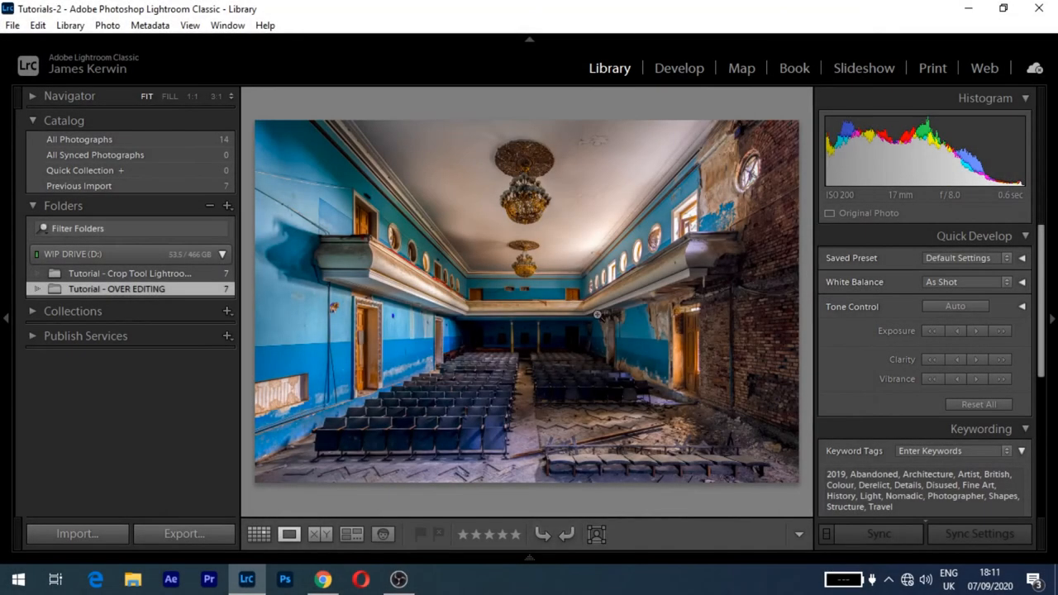
Bring the blue theatre photo into Develop with the Basic panel scrolled to Presence.
left_click(678, 68)
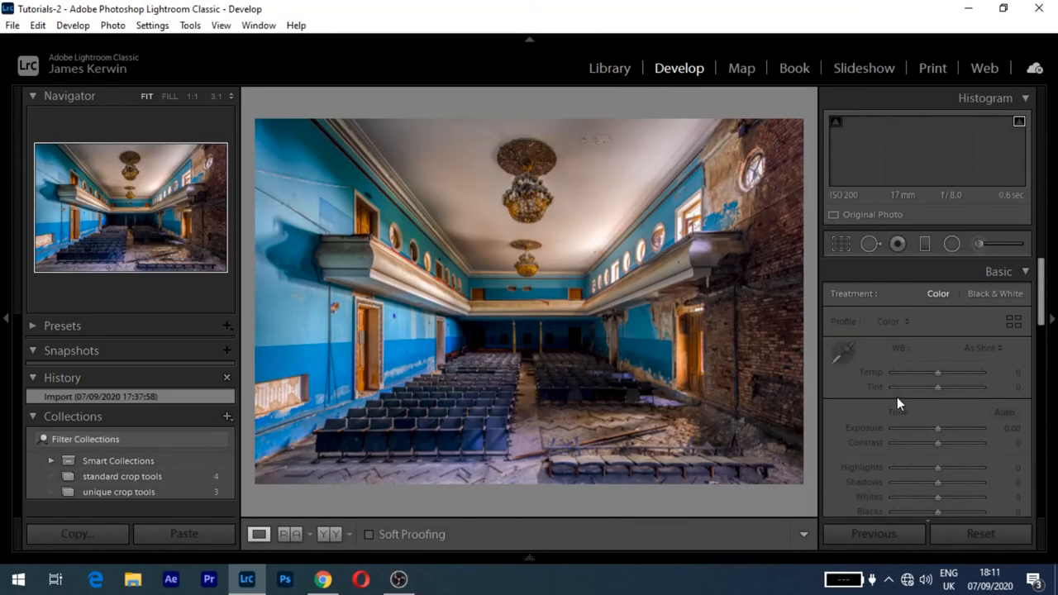
scroll("down", 3)
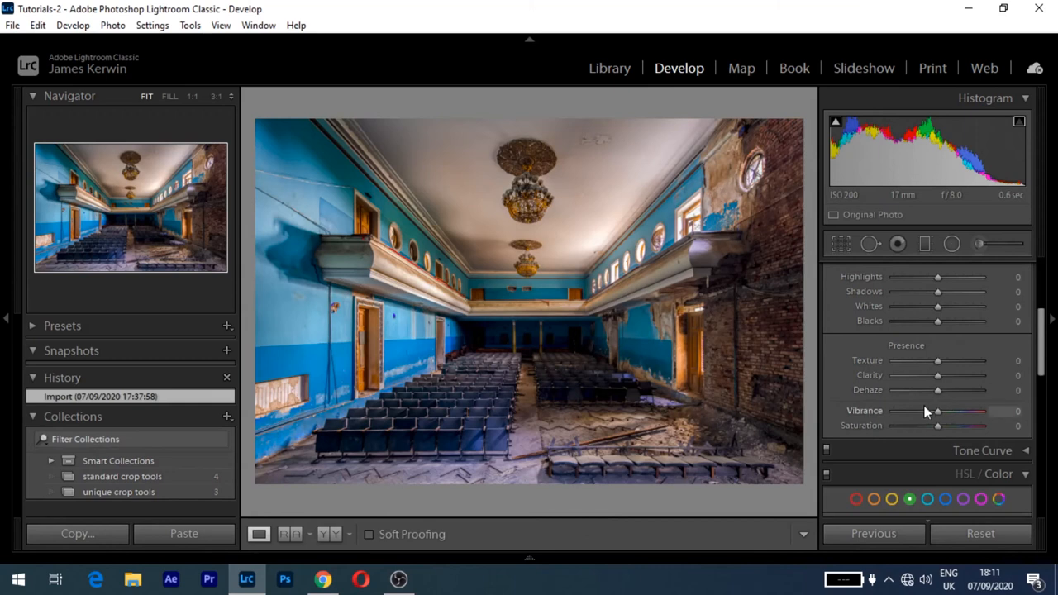
mouse_move(926, 416)
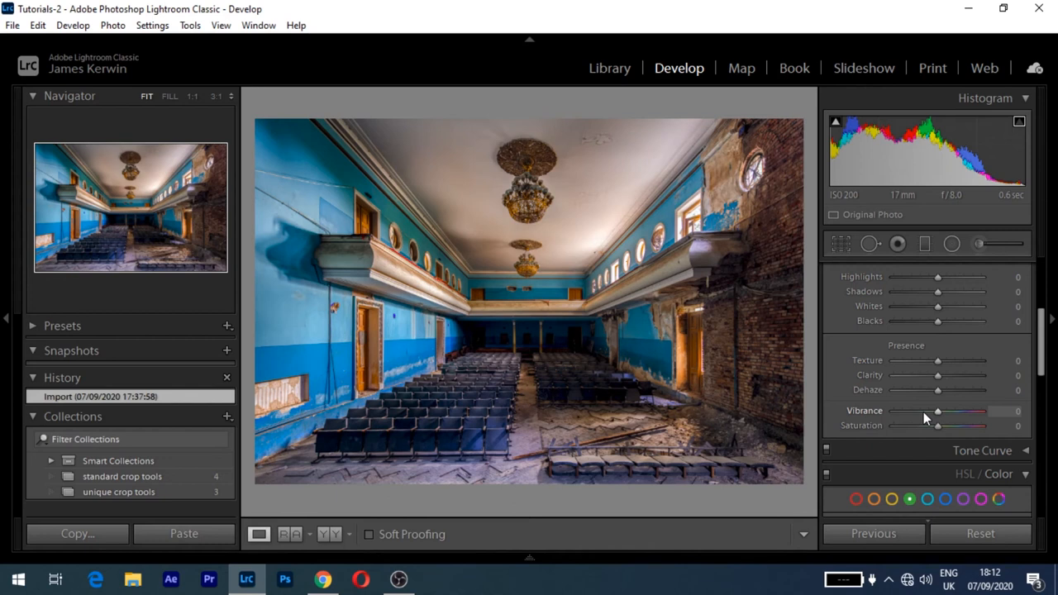
mouse_move(932, 420)
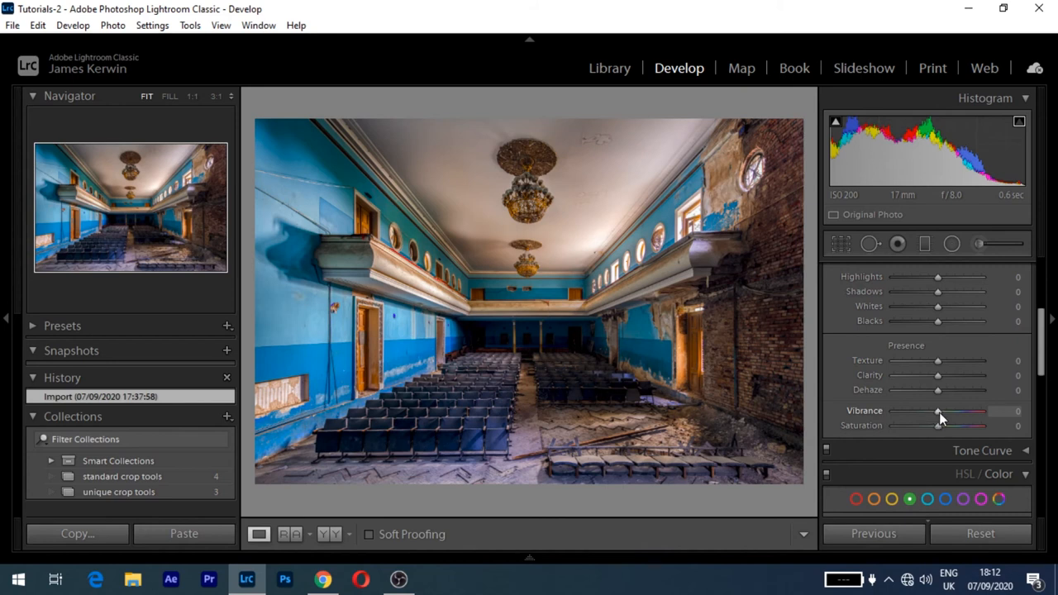
Try vibrance +23 and negative saturation, then leave vibrance at 0 with saturation about +42.
left_click_drag(938, 410, 946, 409)
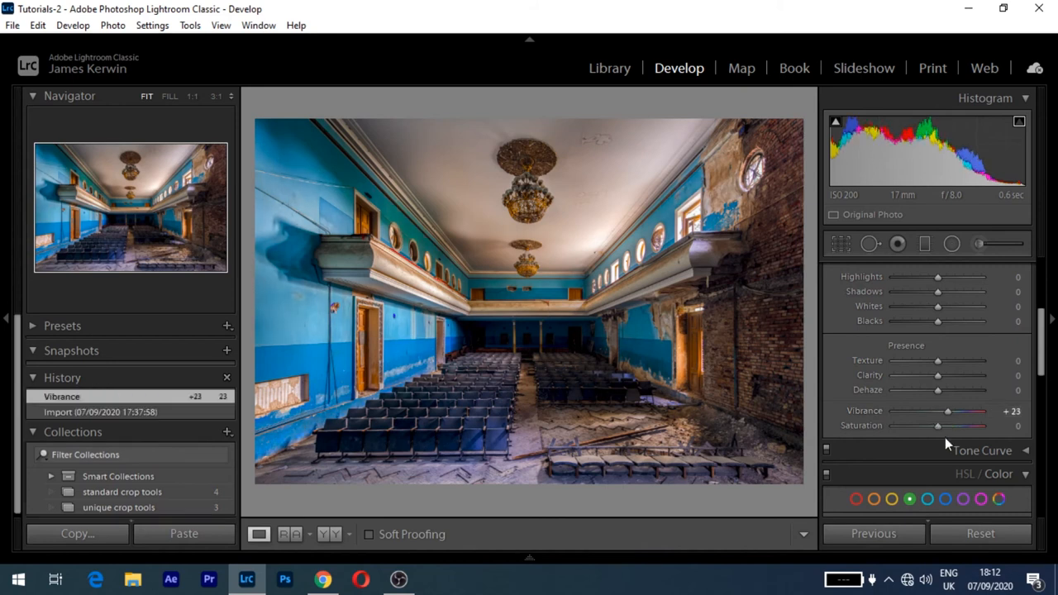
left_click_drag(939, 425, 926, 425)
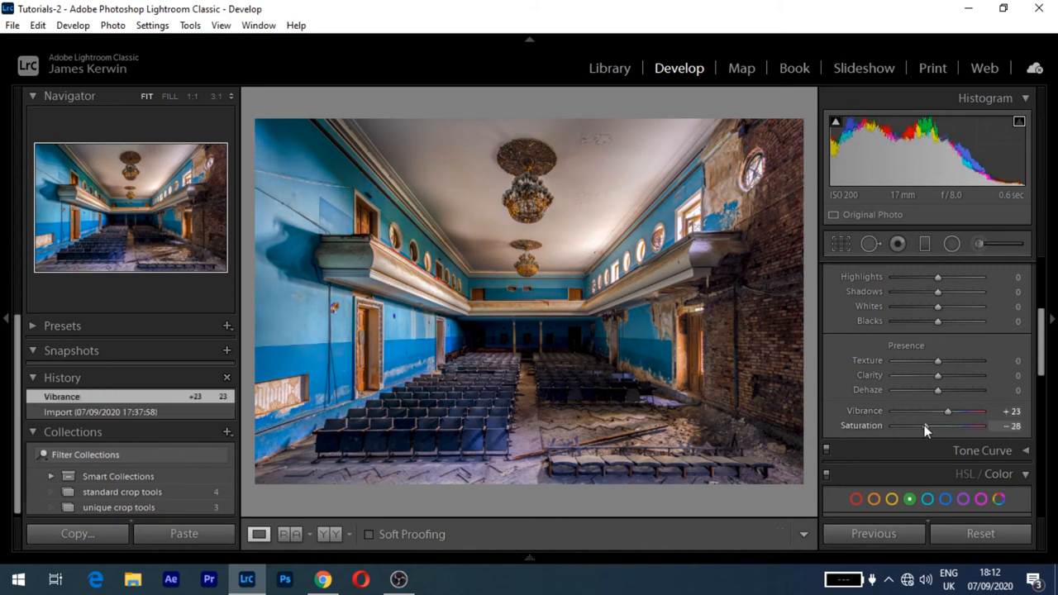
left_click_drag(926, 427, 949, 426)
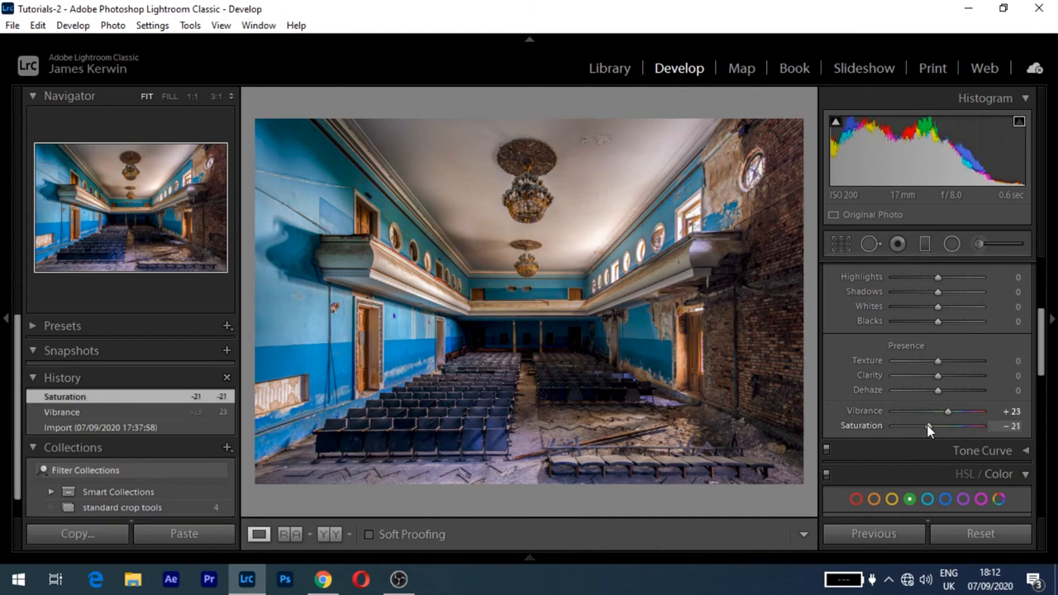
mouse_move(767, 393)
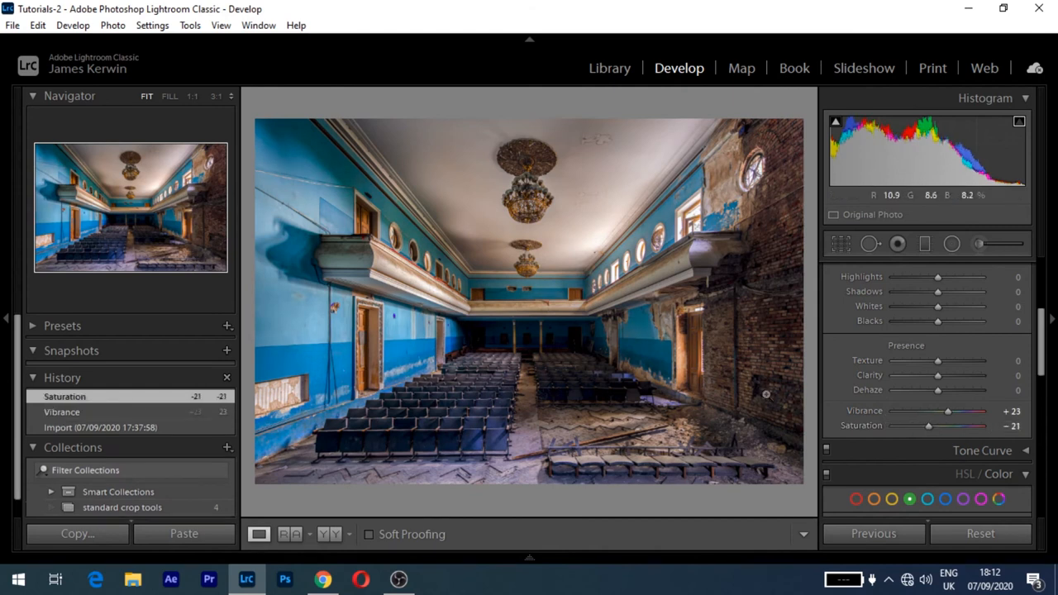
left_click_drag(929, 427, 945, 426)
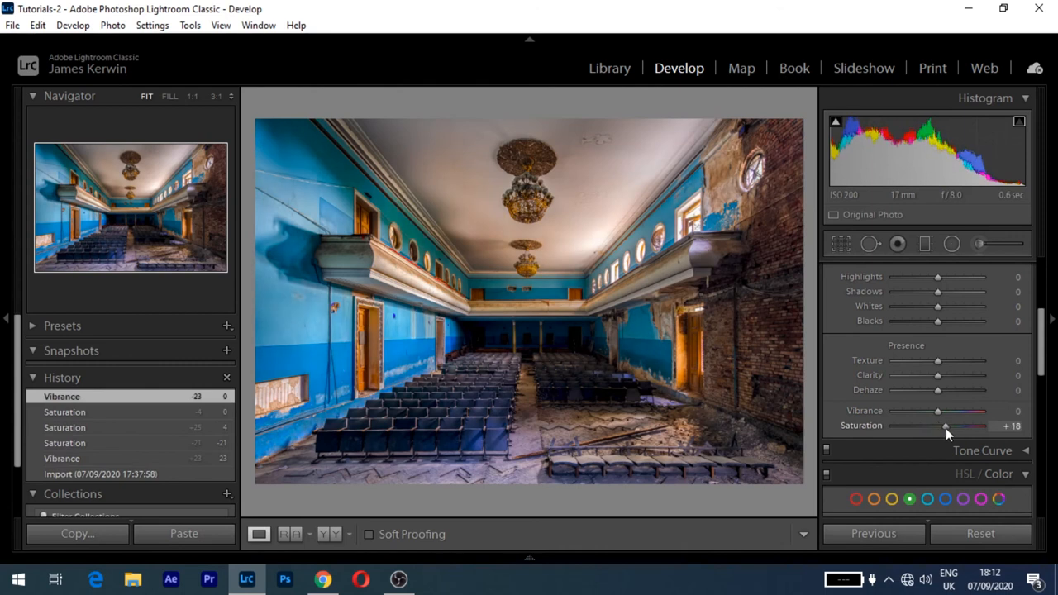
left_click_drag(946, 427, 958, 426)
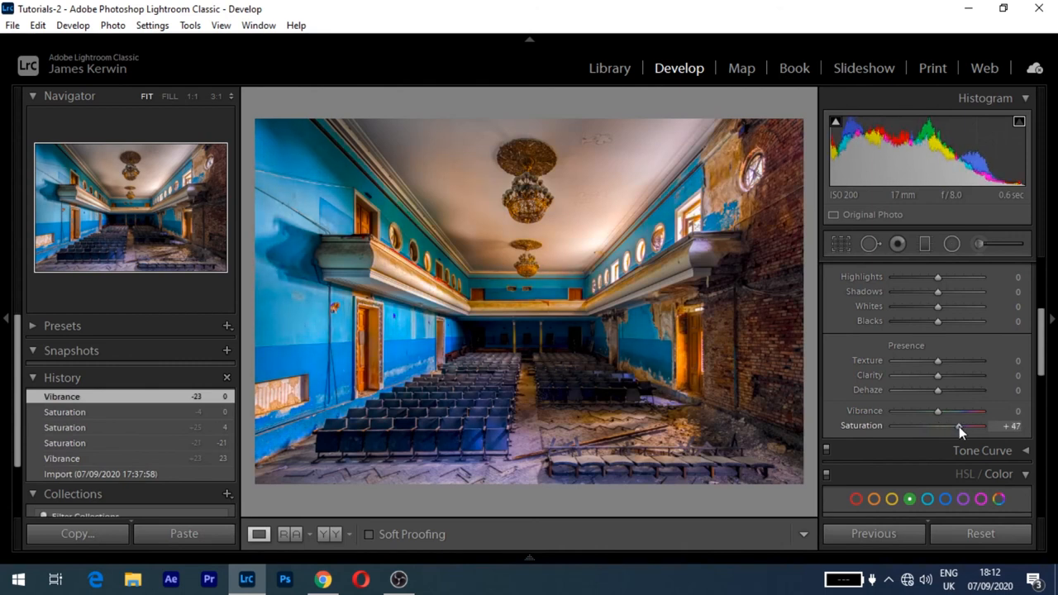
left_click_drag(962, 425, 957, 424)
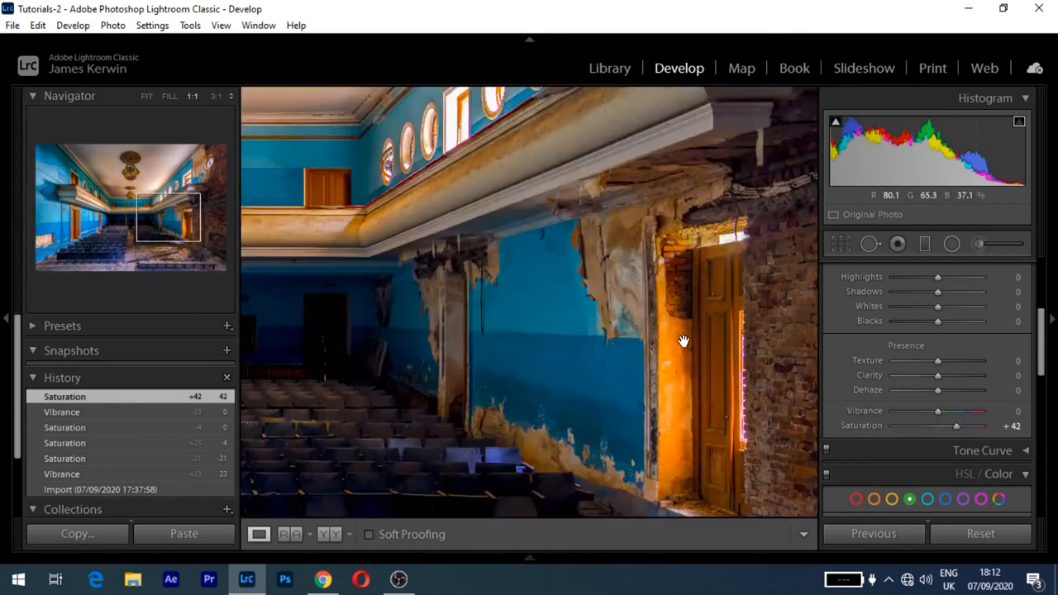
Compare saturation at +96 against +49 at 1:1 on the doorway and window, keeping about +49.
left_click_drag(956, 425, 965, 425)
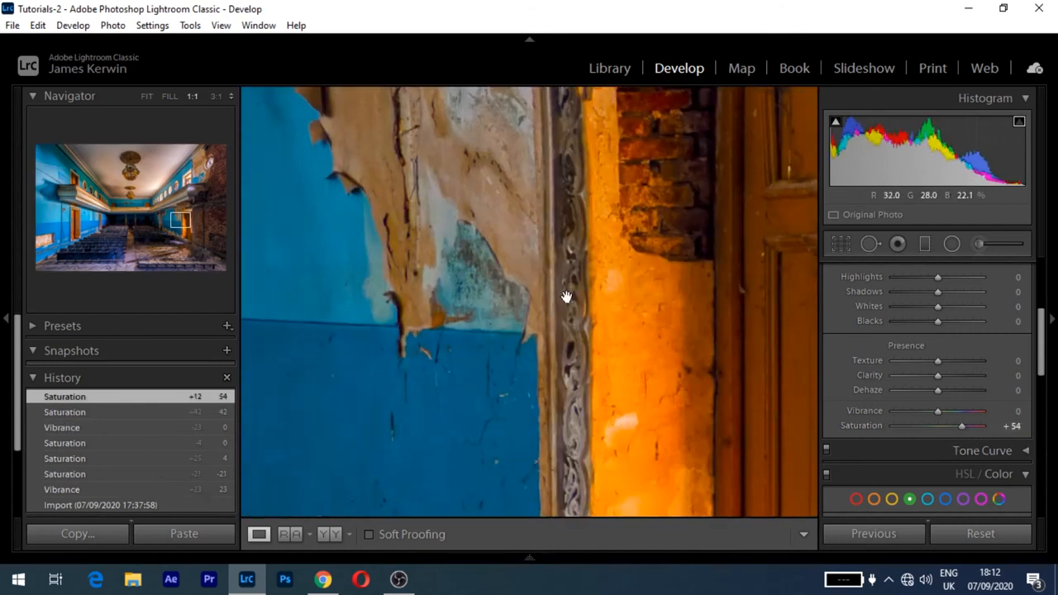
left_click_drag(565, 297, 483, 301)
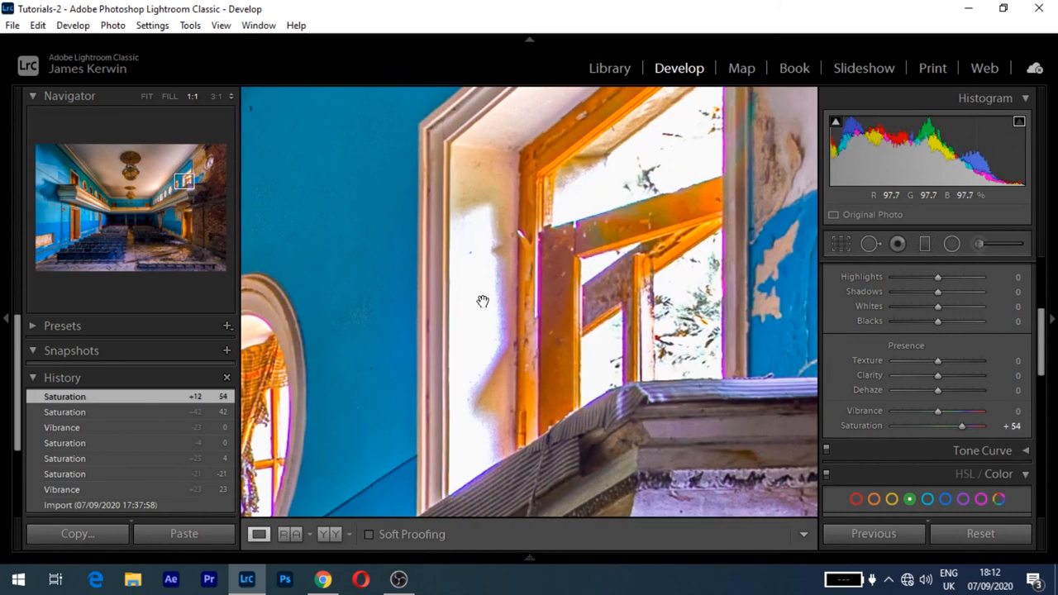
left_click_drag(961, 427, 979, 427)
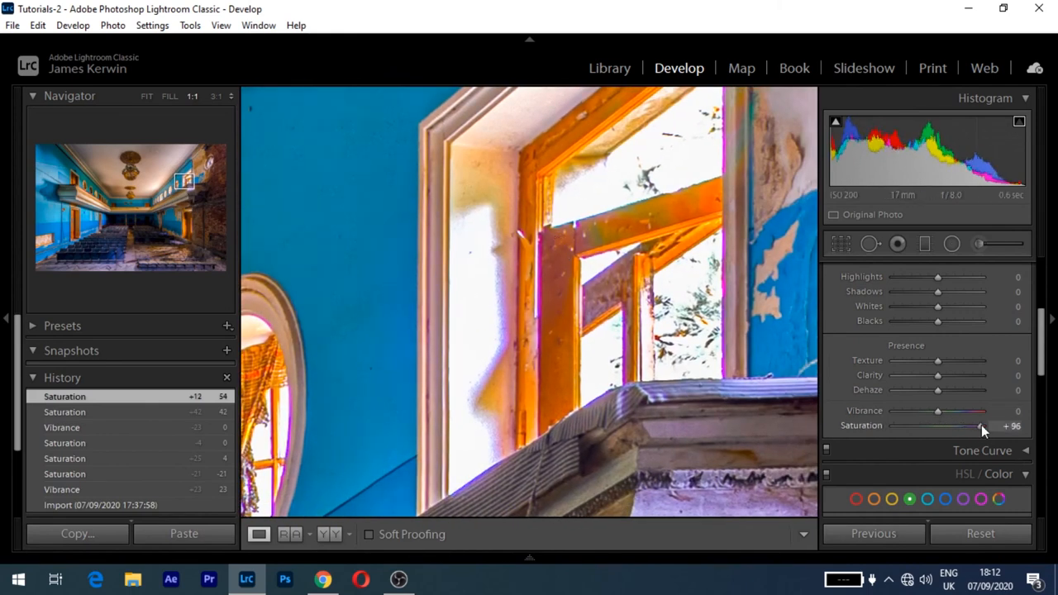
left_click_drag(978, 424, 959, 425)
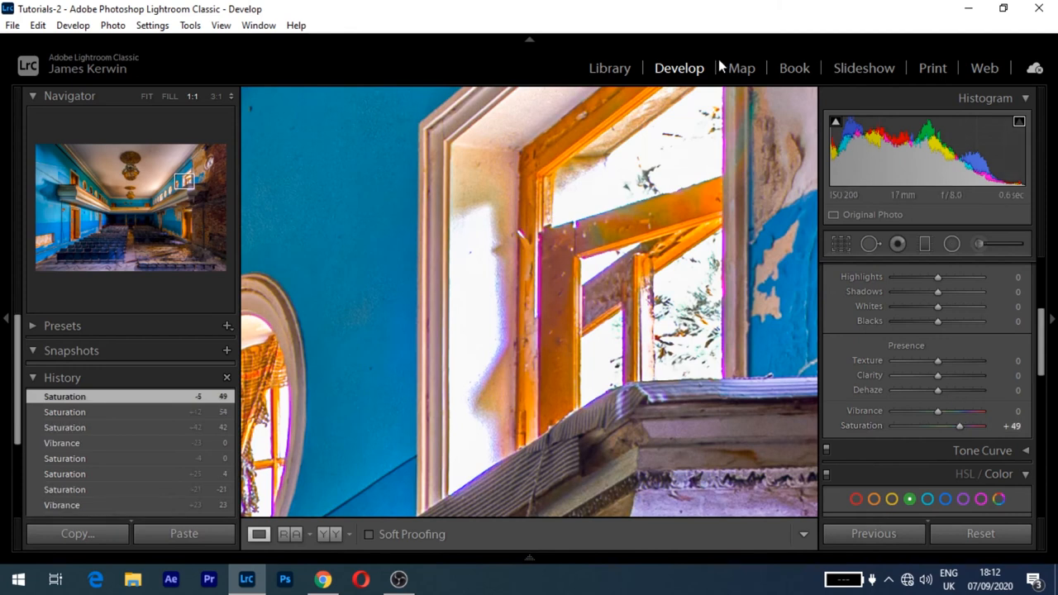
left_click(145, 96)
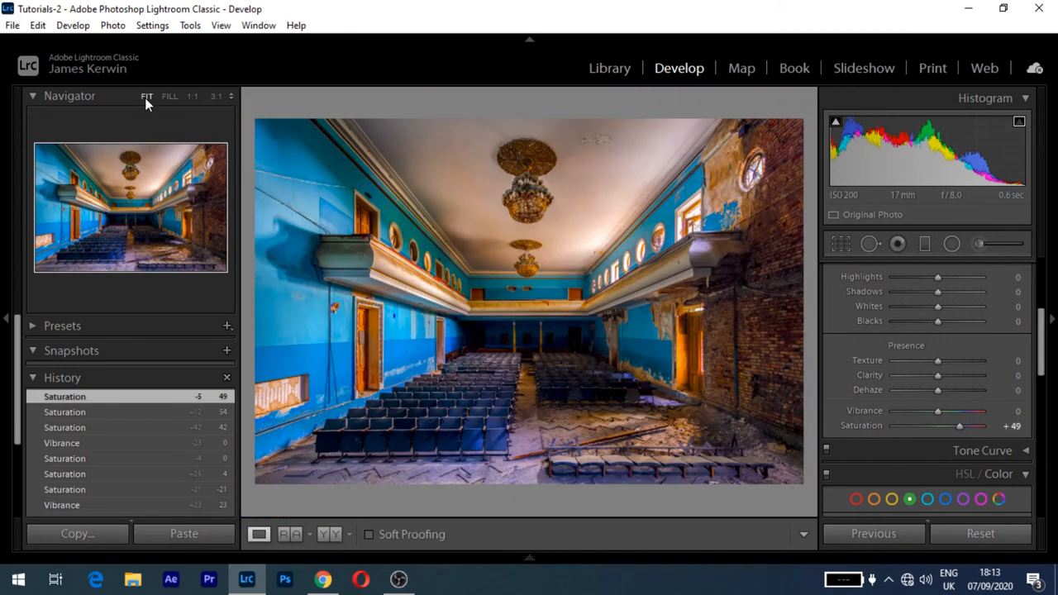
mouse_move(544, 304)
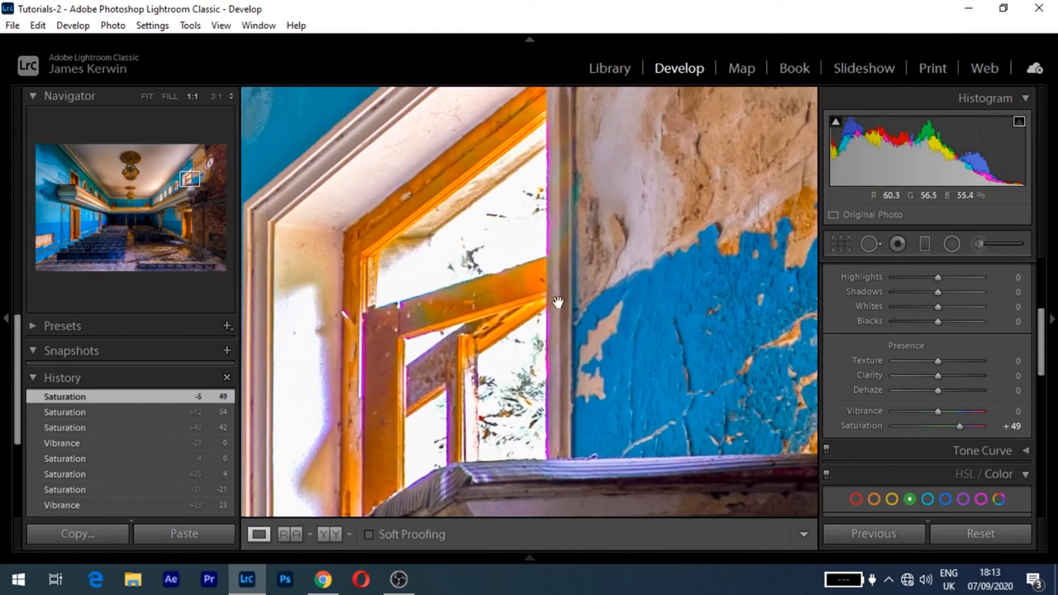
left_click_drag(559, 300, 423, 212)
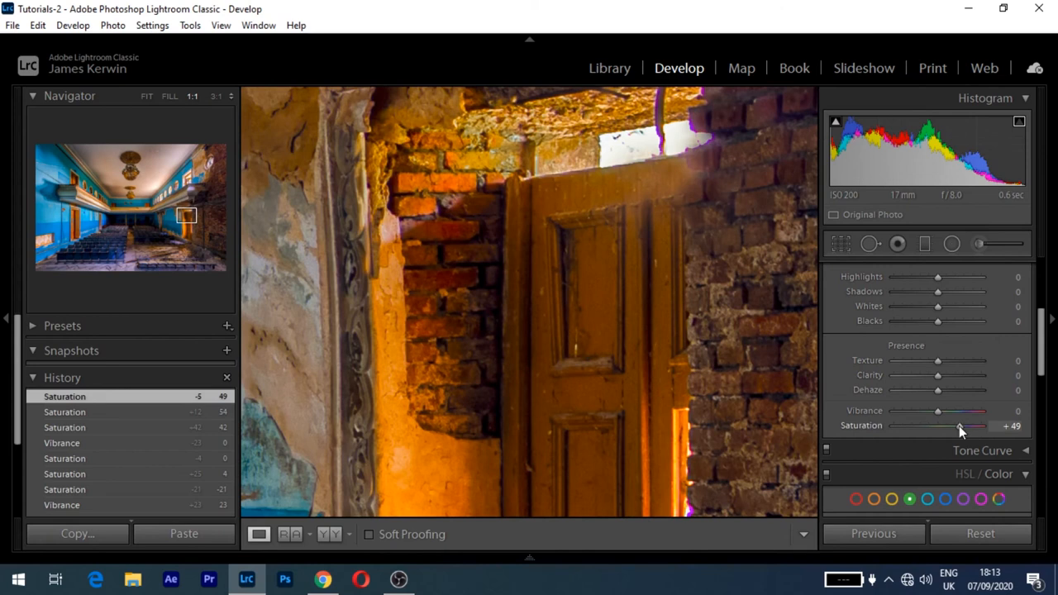
left_click_drag(960, 426, 955, 426)
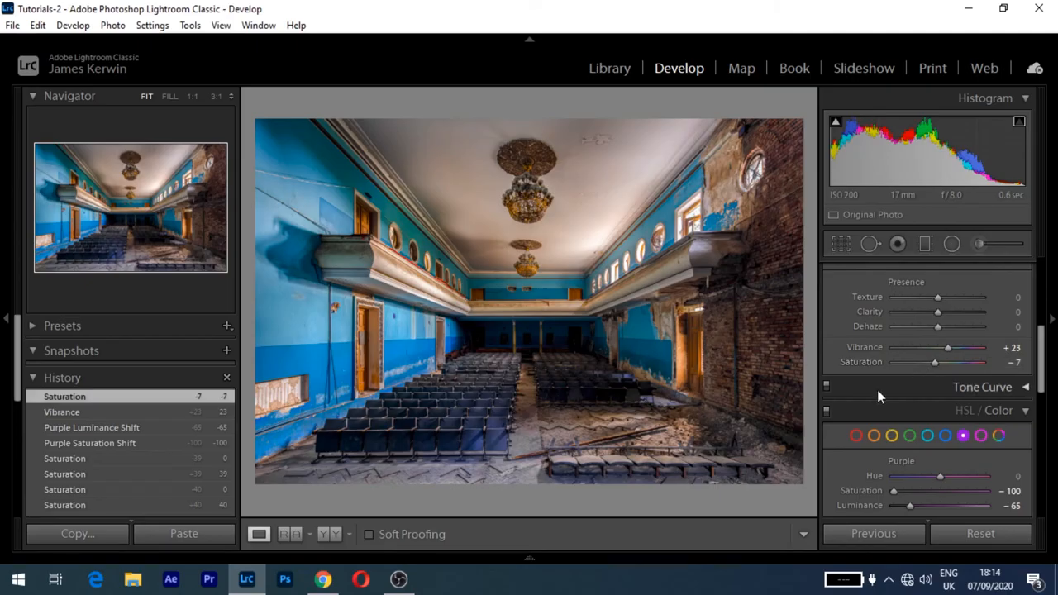
Scroll down to the HSL/Color panel for the purple adjustments.
scroll("down", 3)
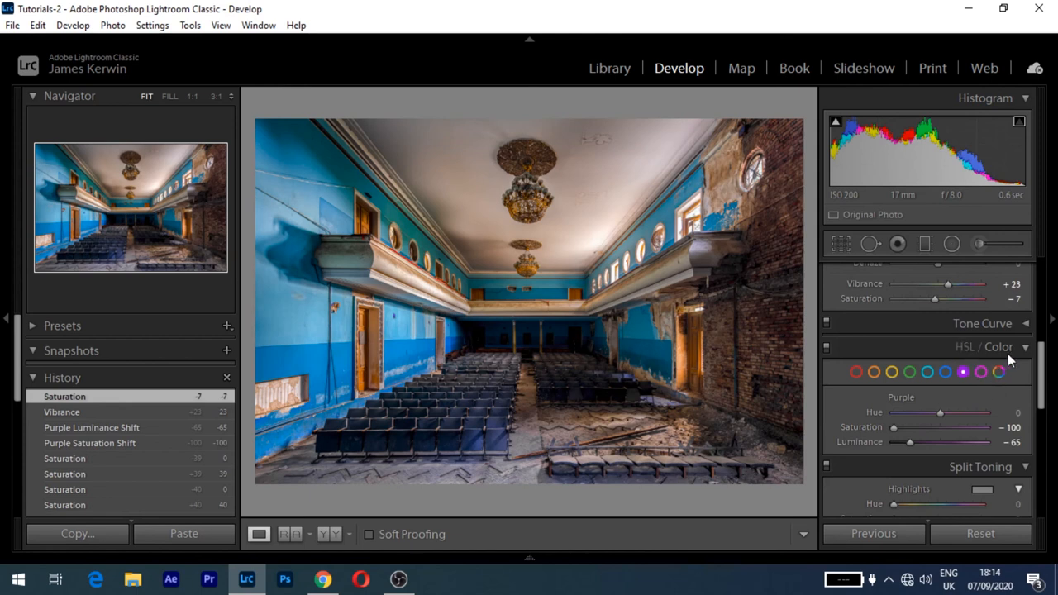
mouse_move(916, 407)
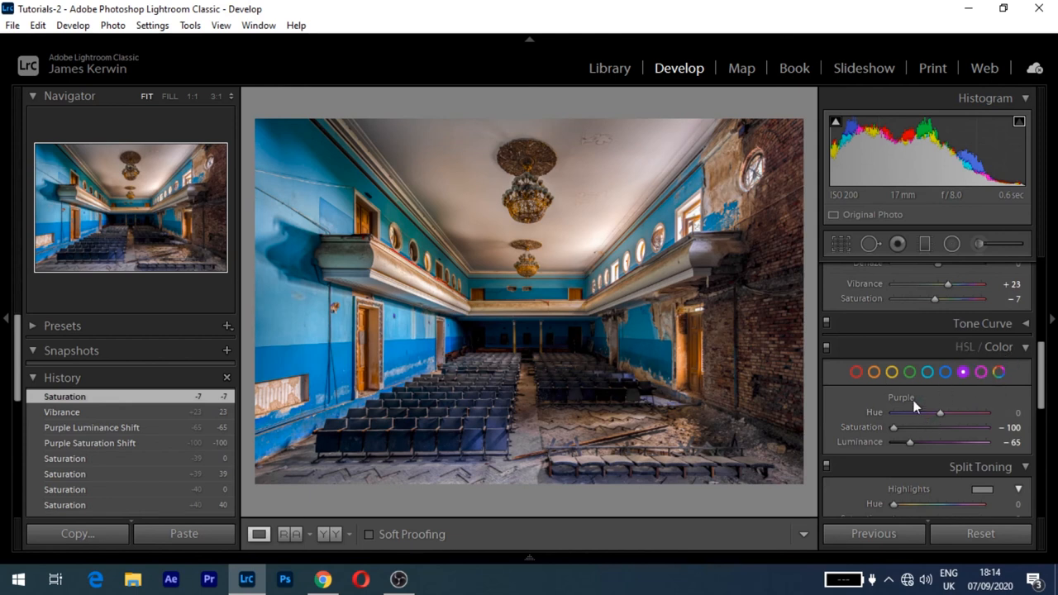
mouse_move(899, 427)
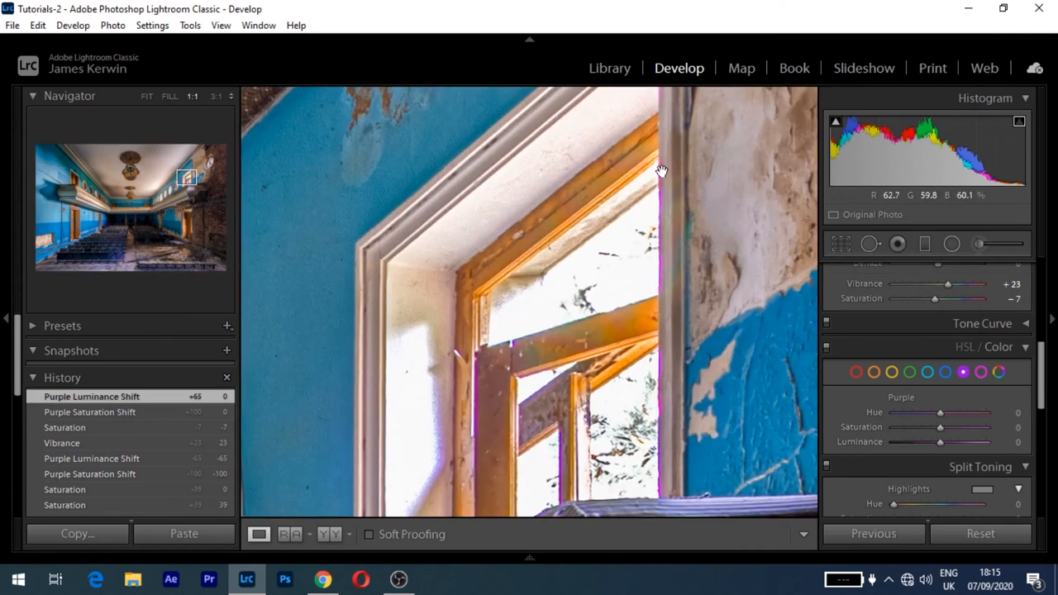
mouse_move(702, 496)
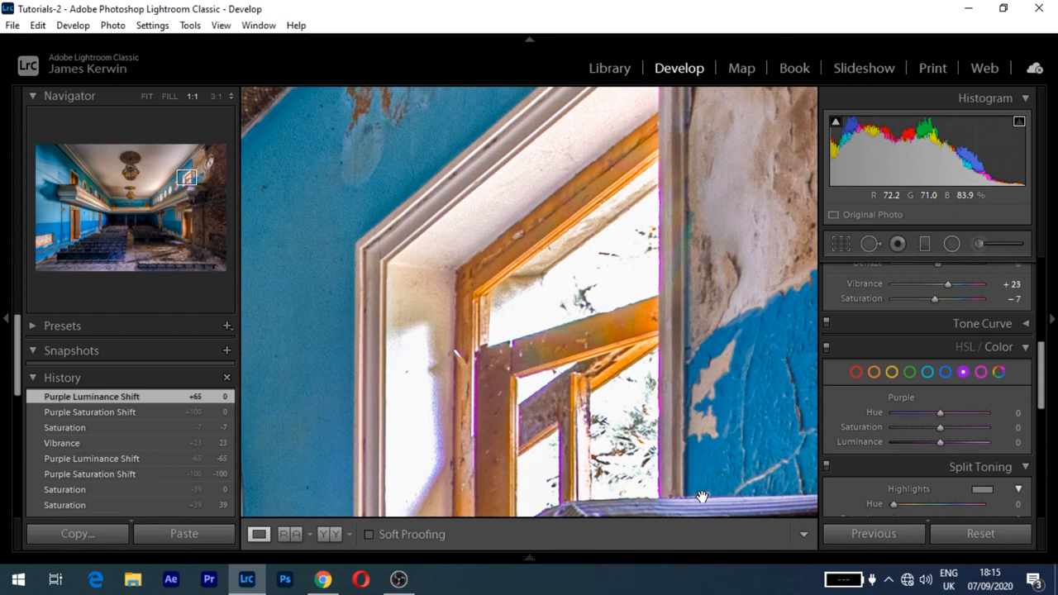
mouse_move(830, 556)
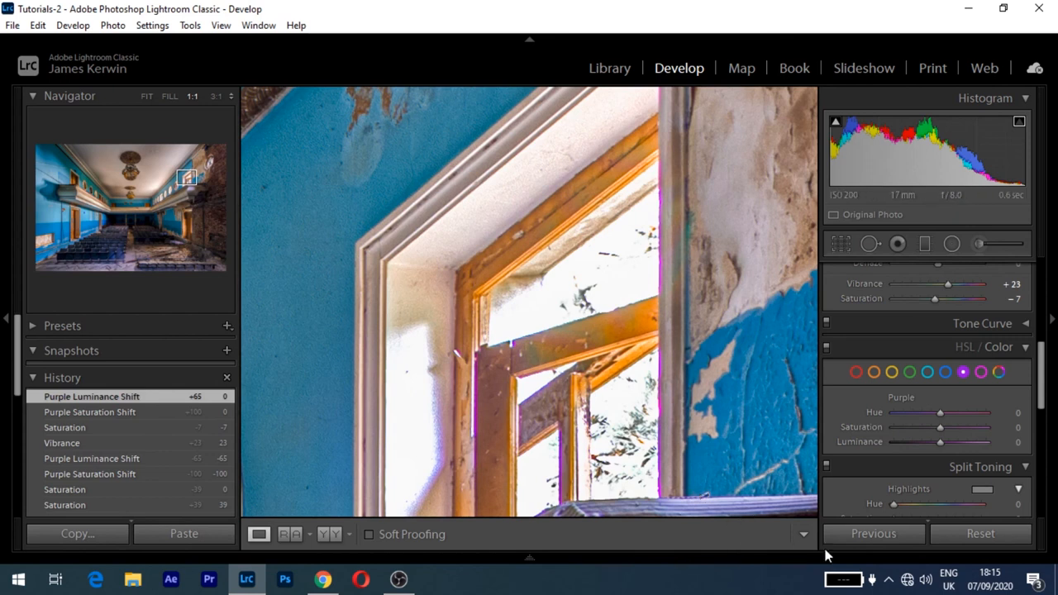